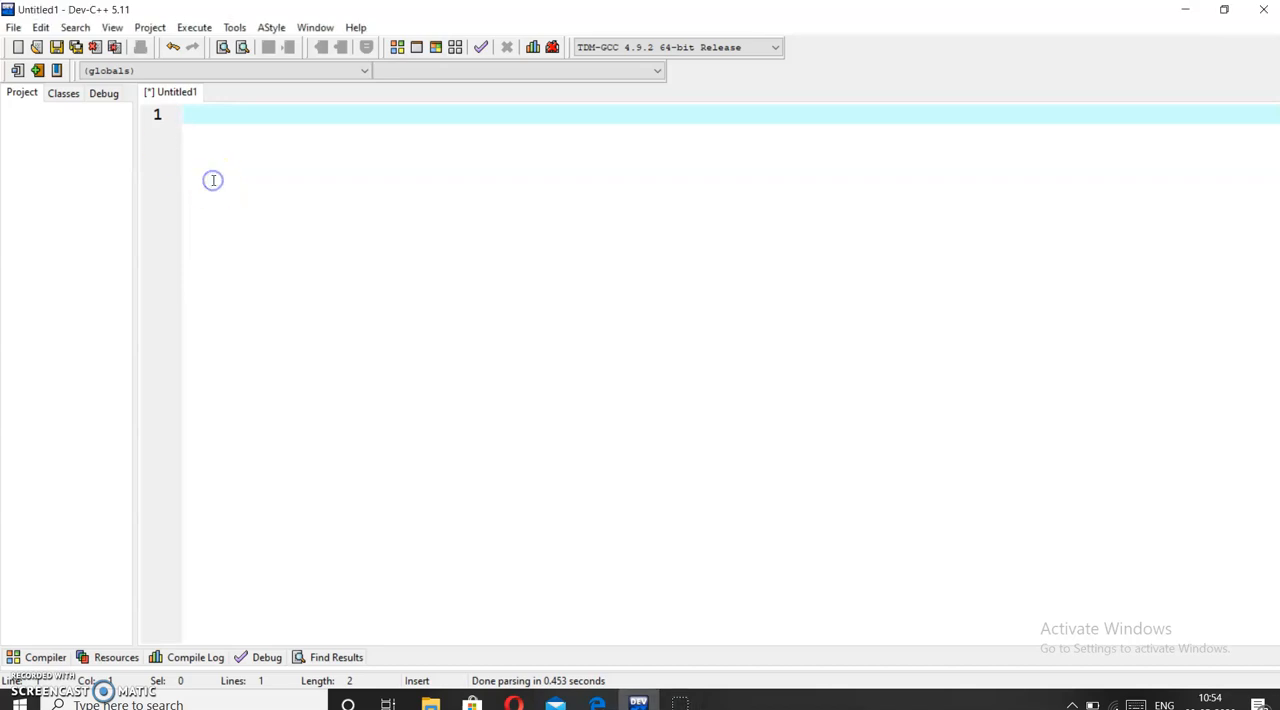
- Write main(){ } declaring char c; and File *fp; inside the braces
text(main)
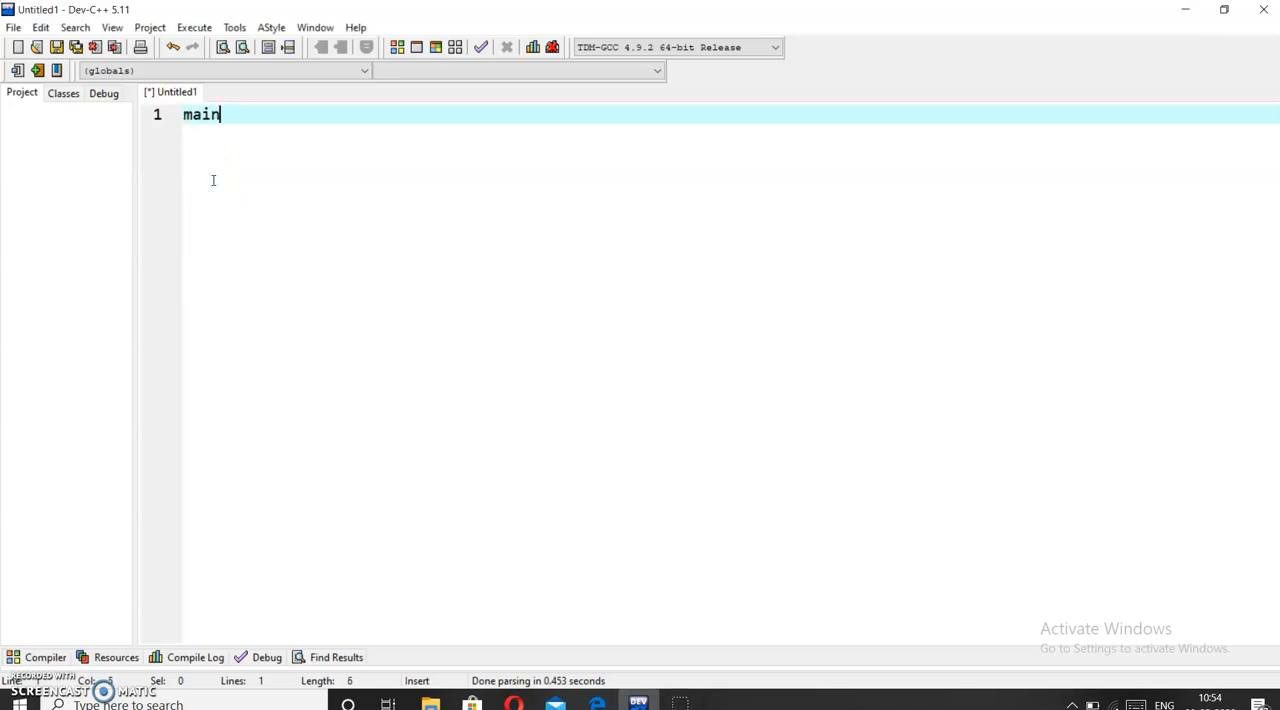
text((){)
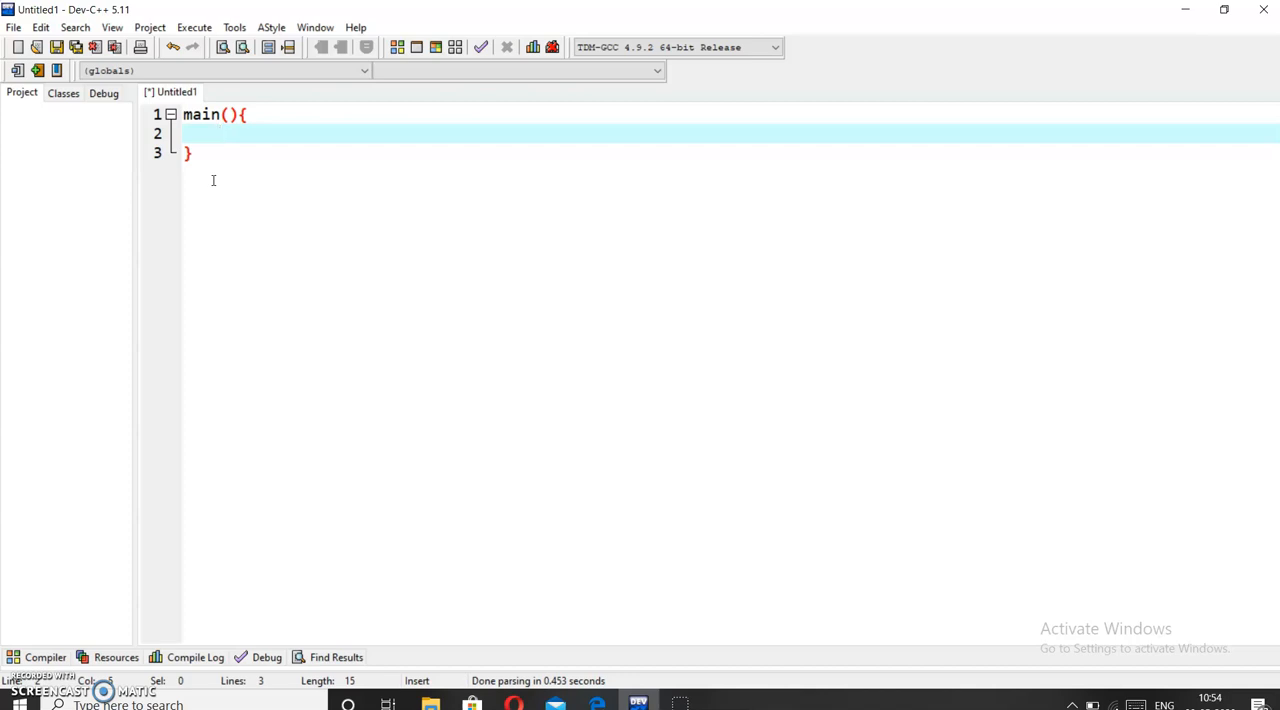
text(char c;)
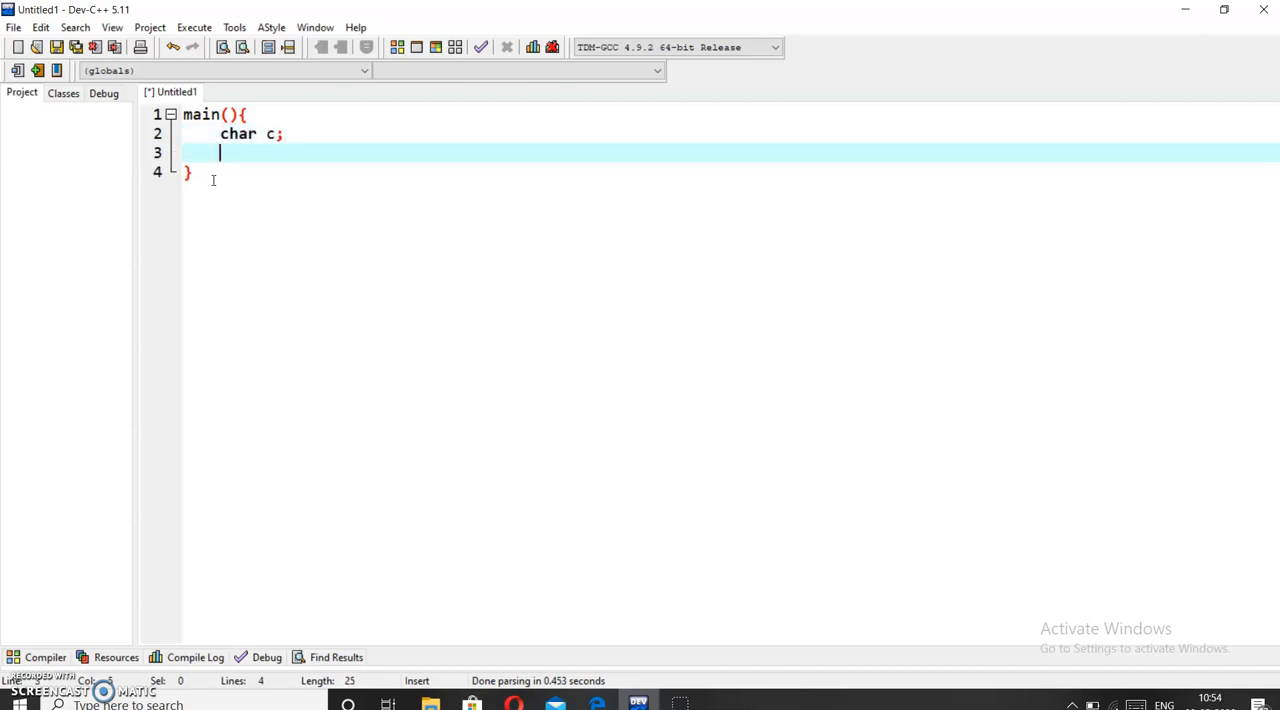
text(Fi)
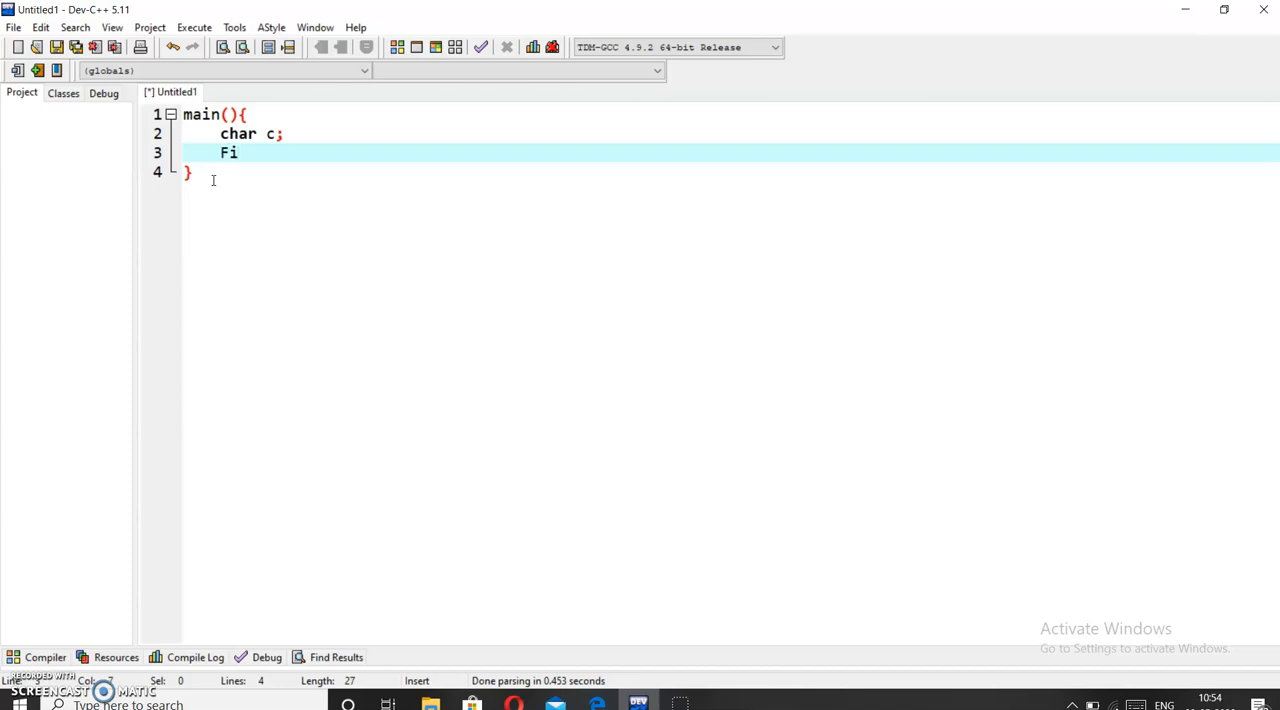
text(le)
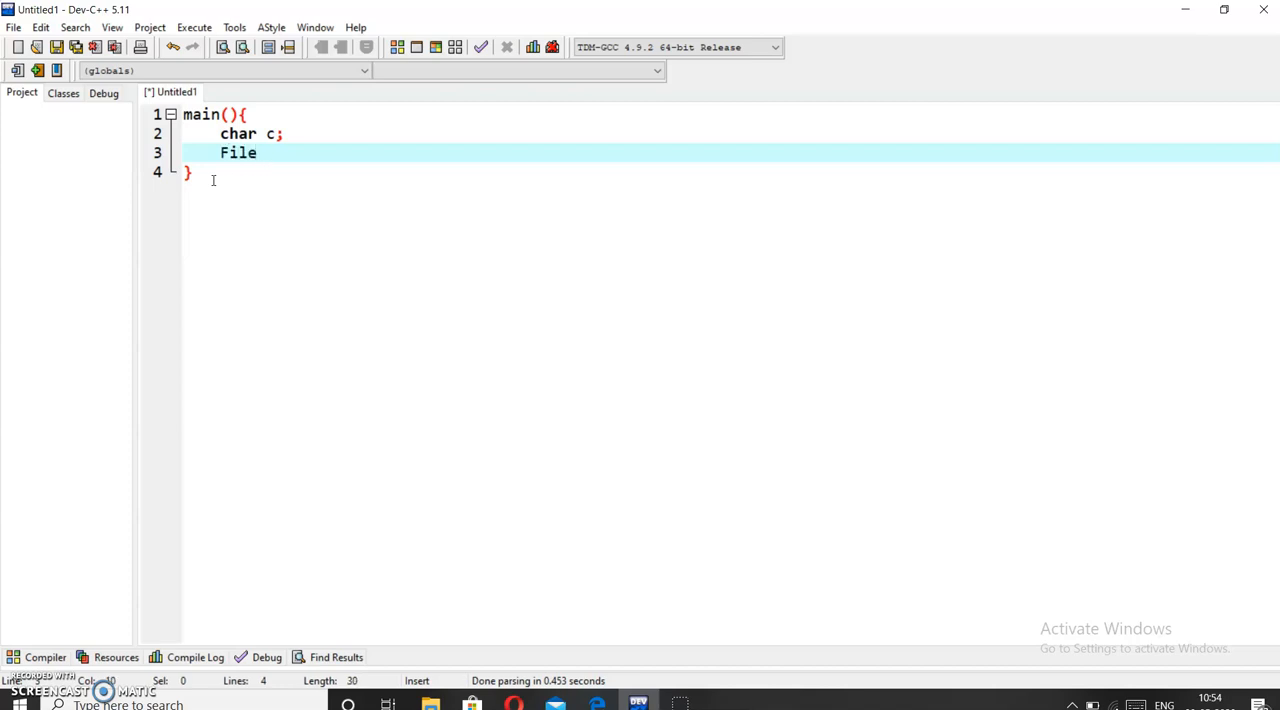
text(*)
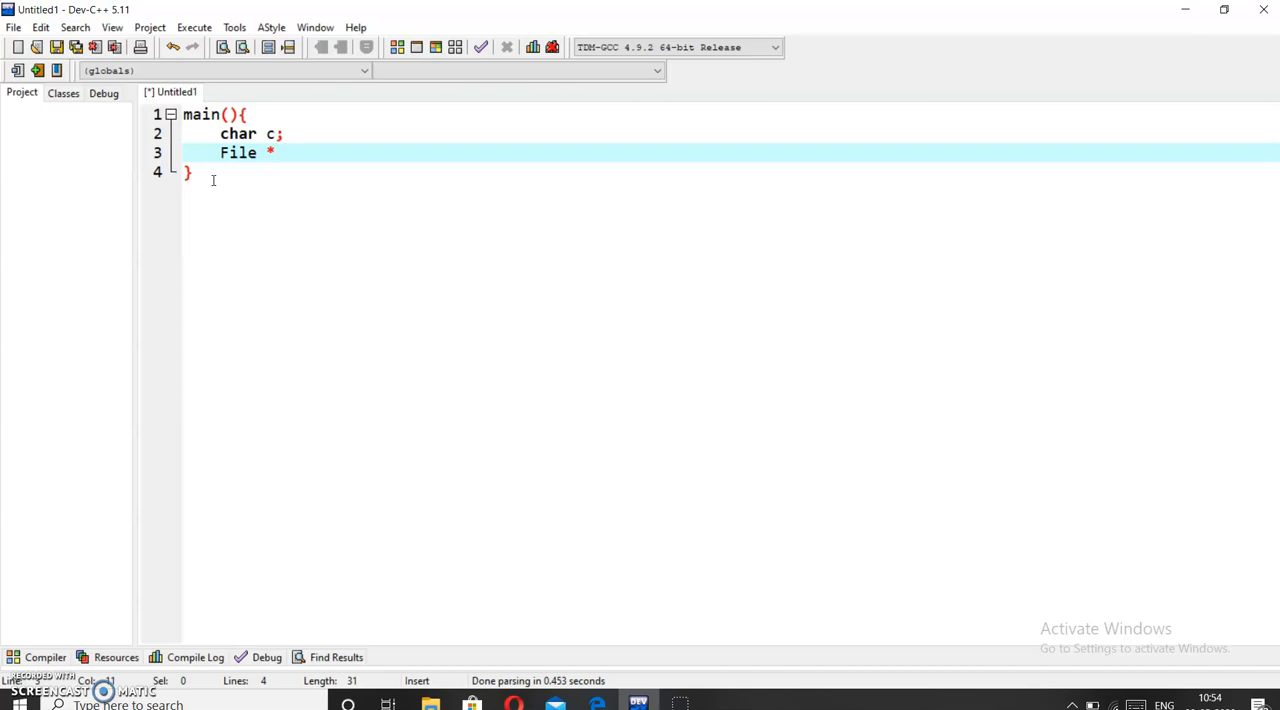
text(fp;)
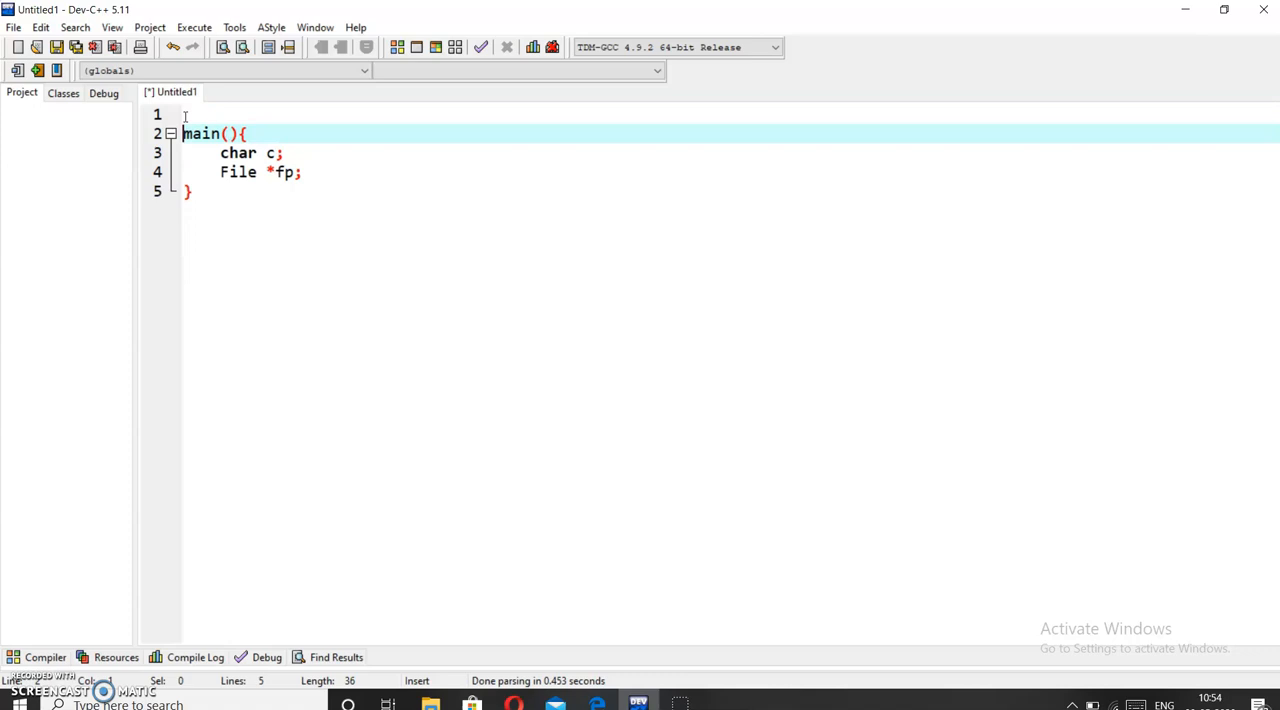
- Add #include<stdio.h> at the top of the program
text(#i)
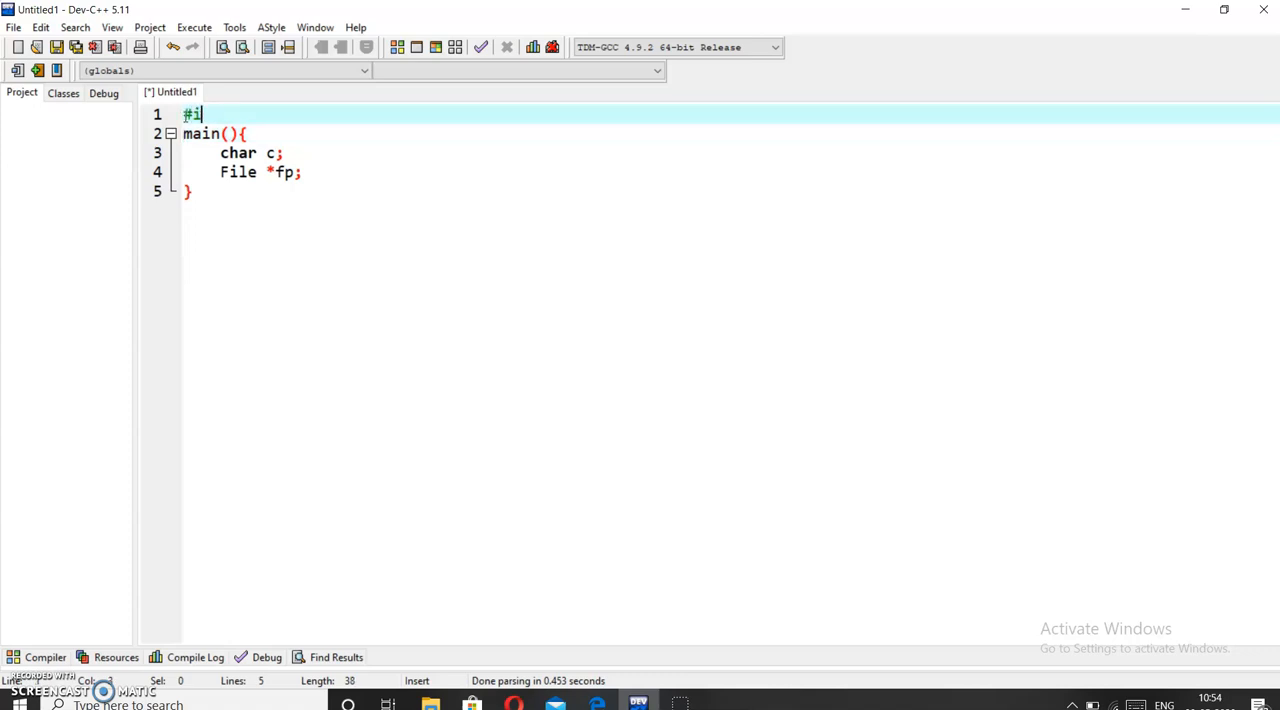
text(nclude)
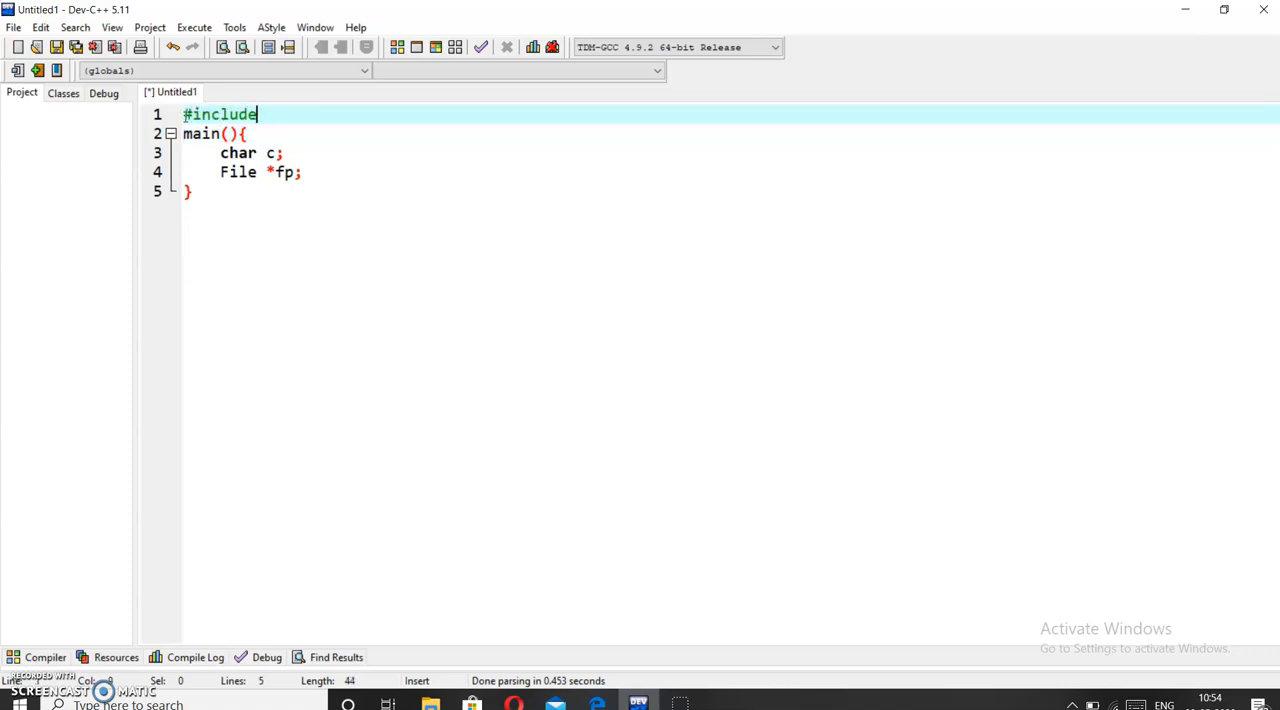
text(<st>)
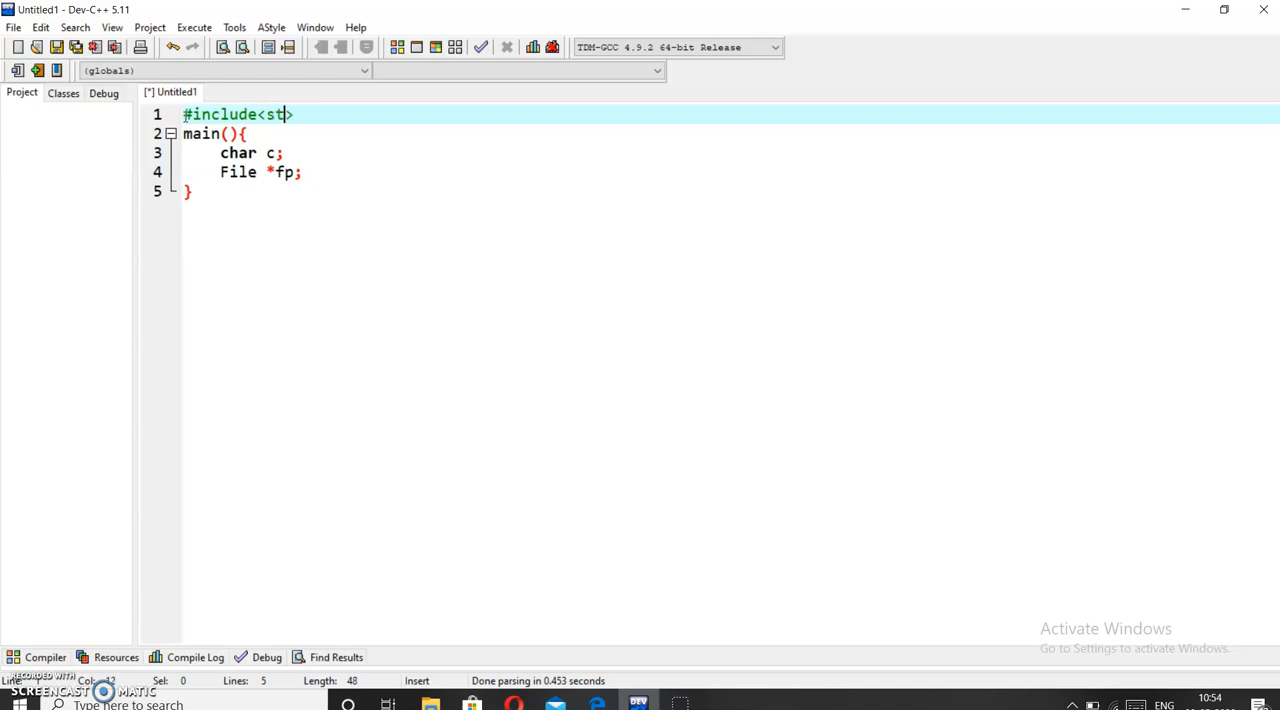
text(dio.h)
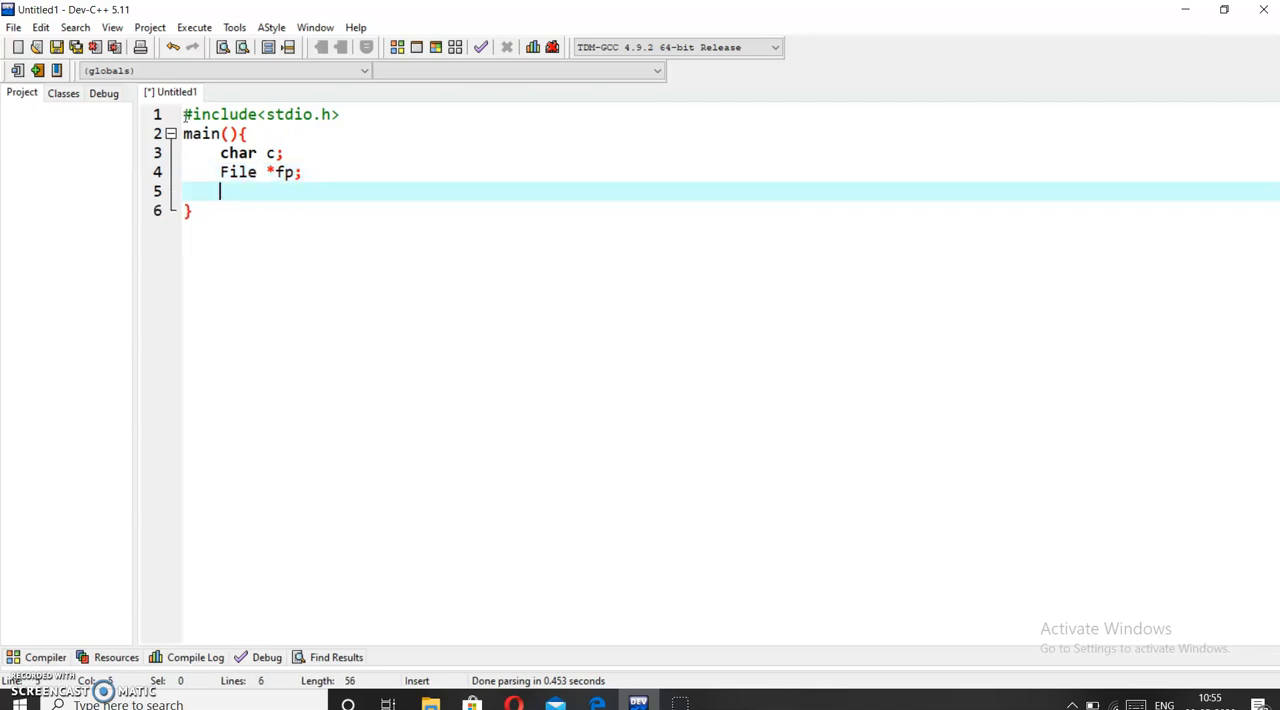
- Add fp = fopen("TestFile.txt","r"); on the new line in main
text(fp =)
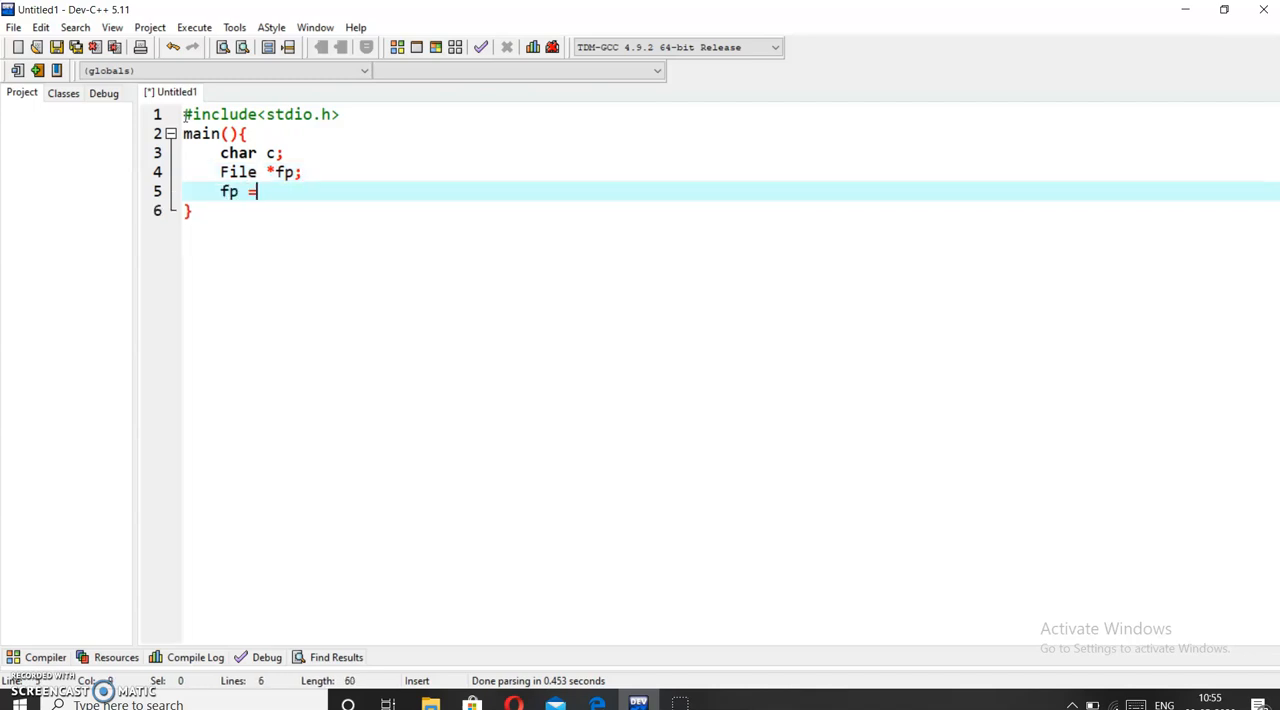
text(fope)
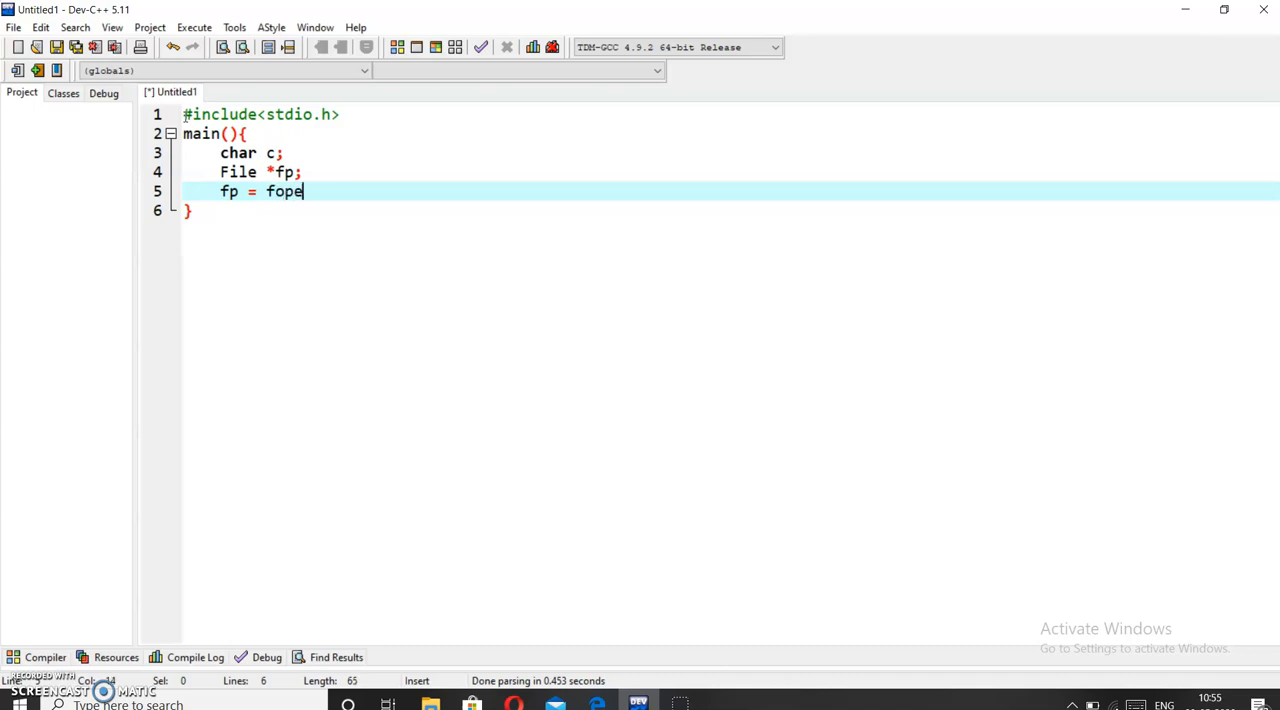
text(n())
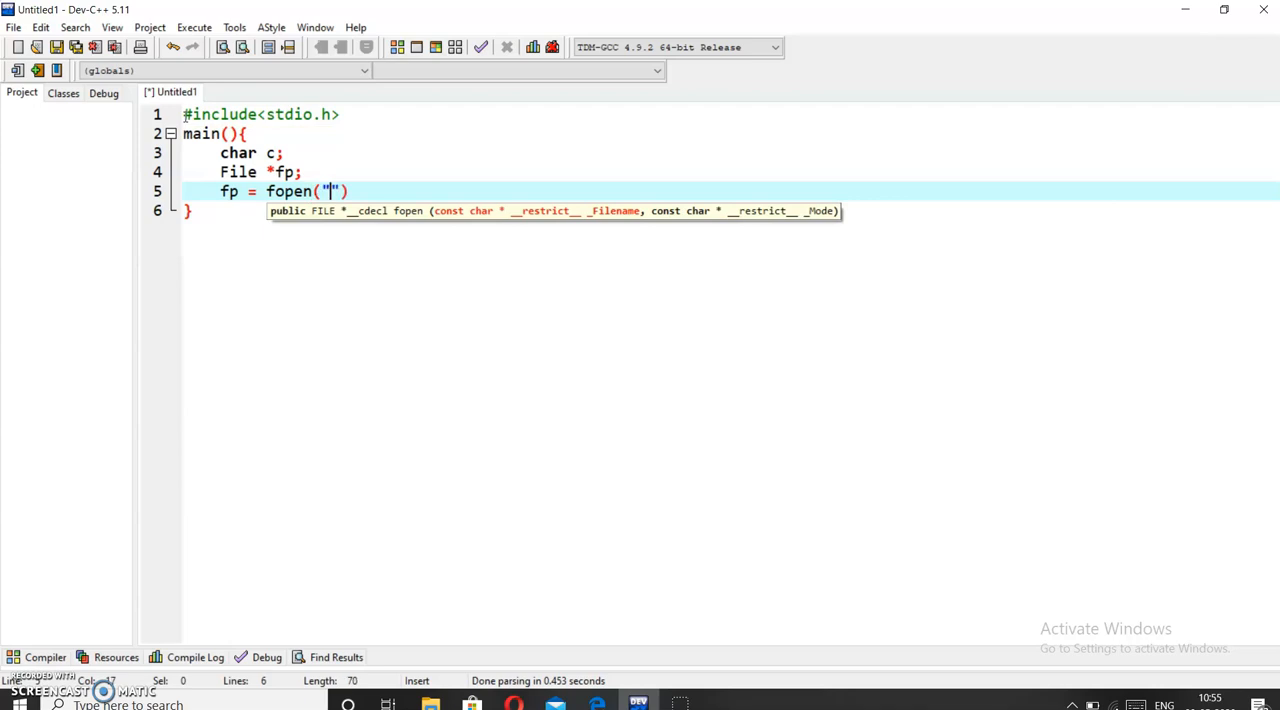
text(Tex)
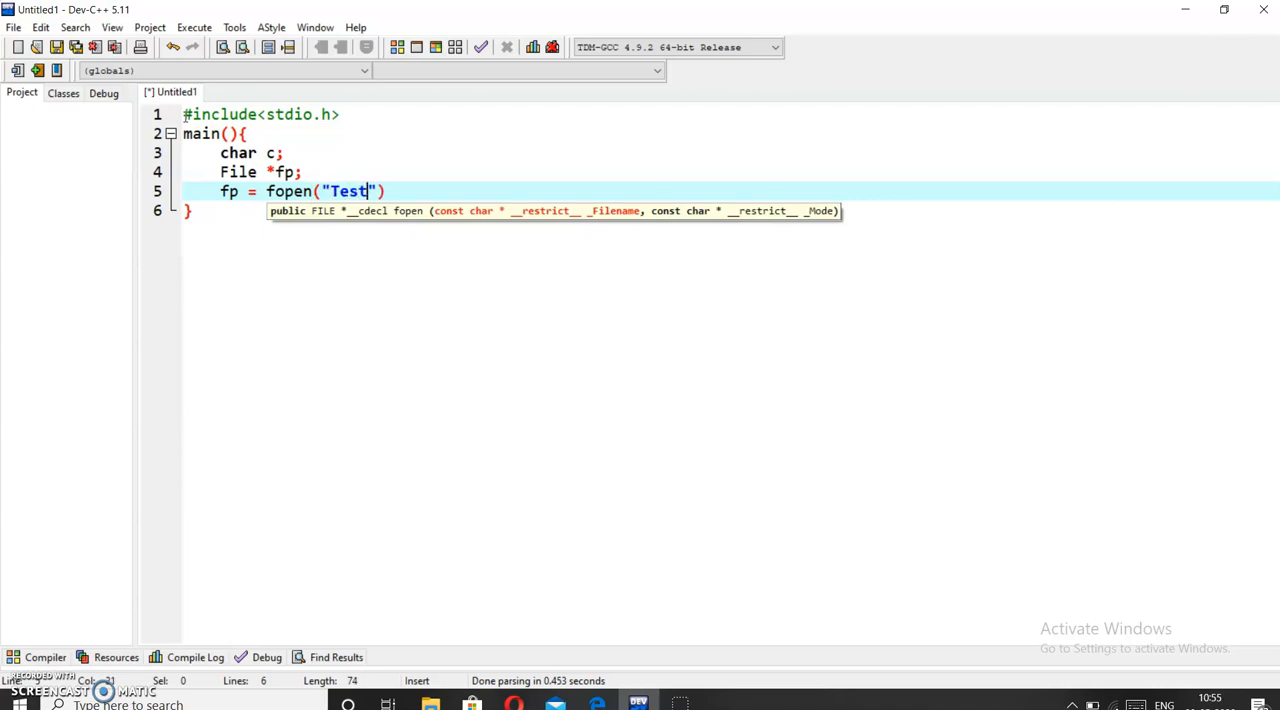
text(File.)
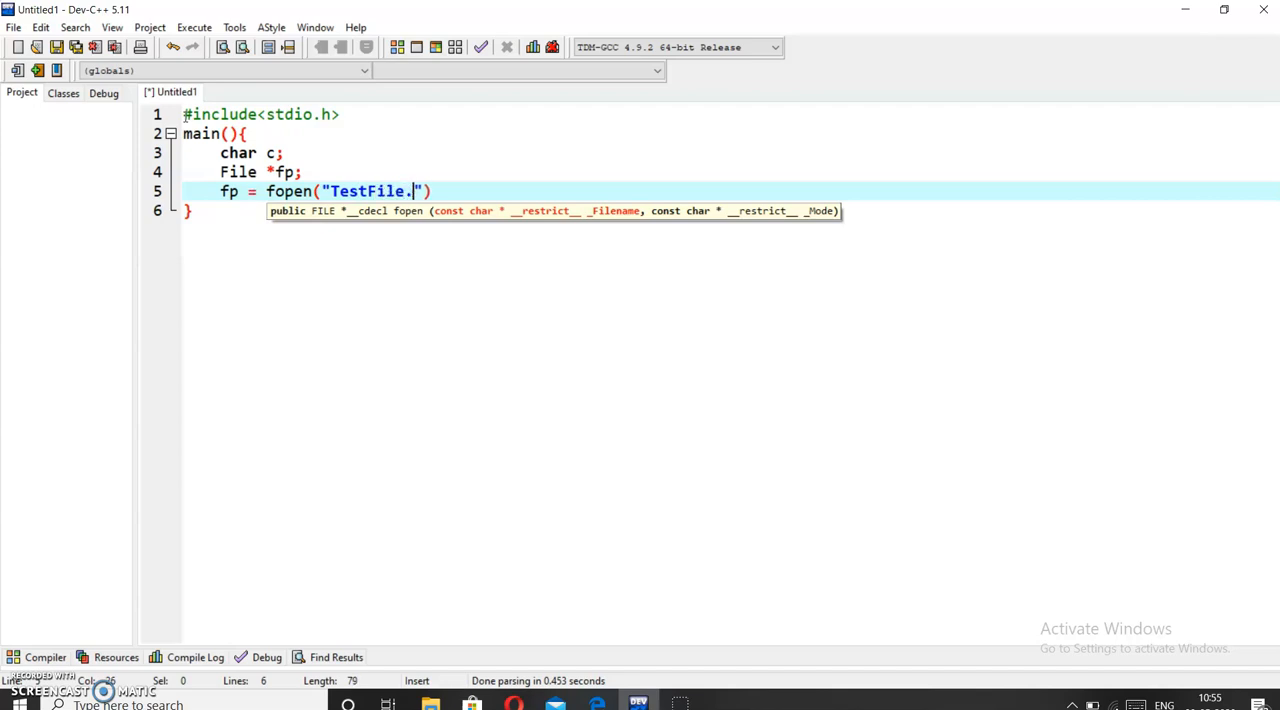
text(txt)
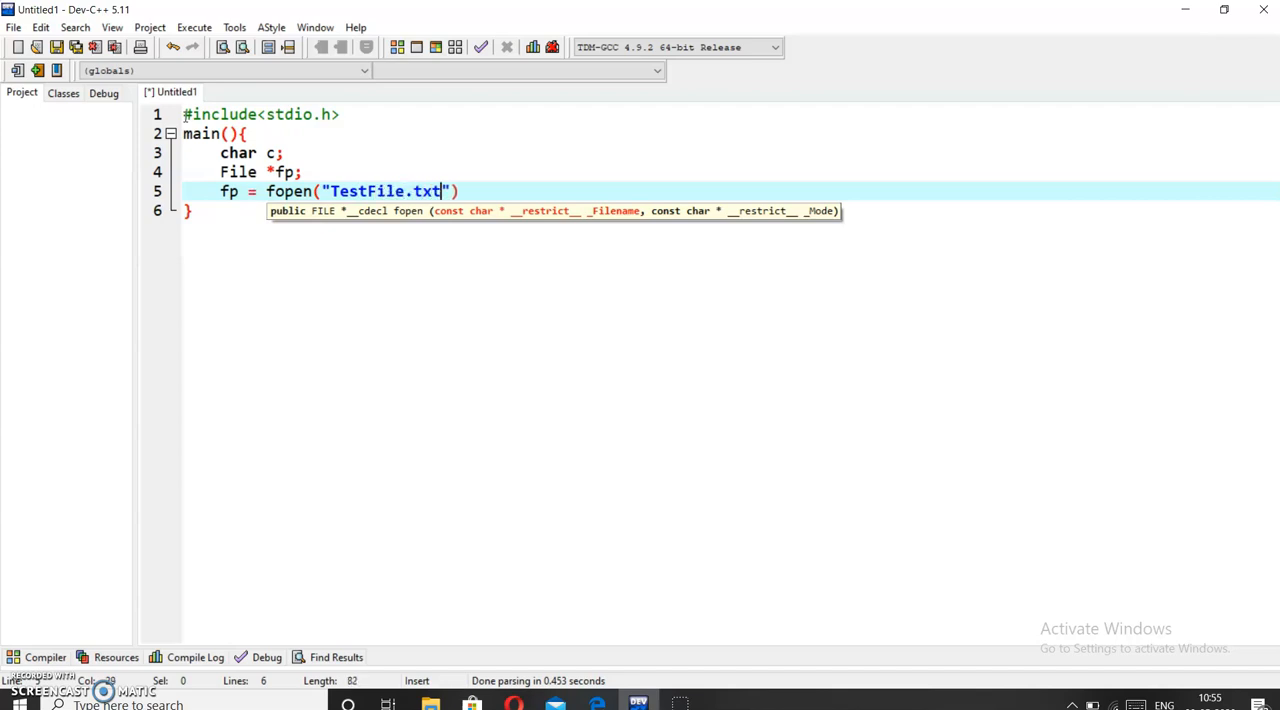
text(,)
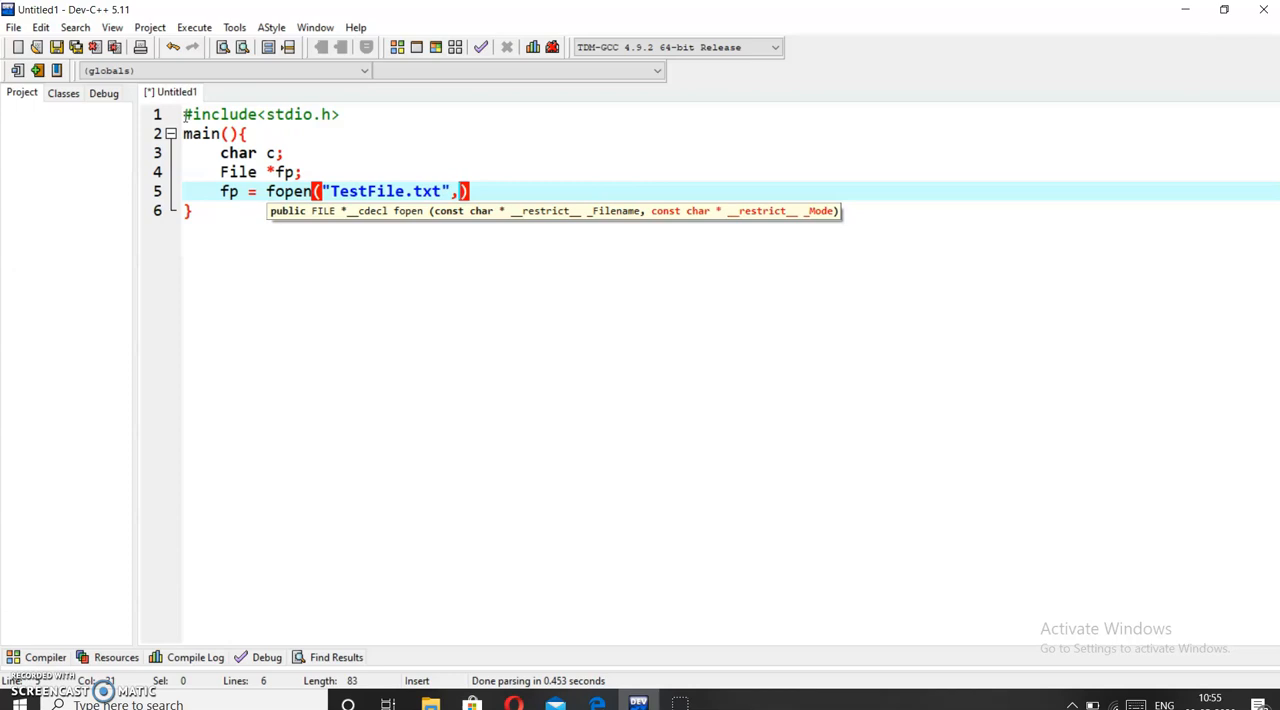
text("r")
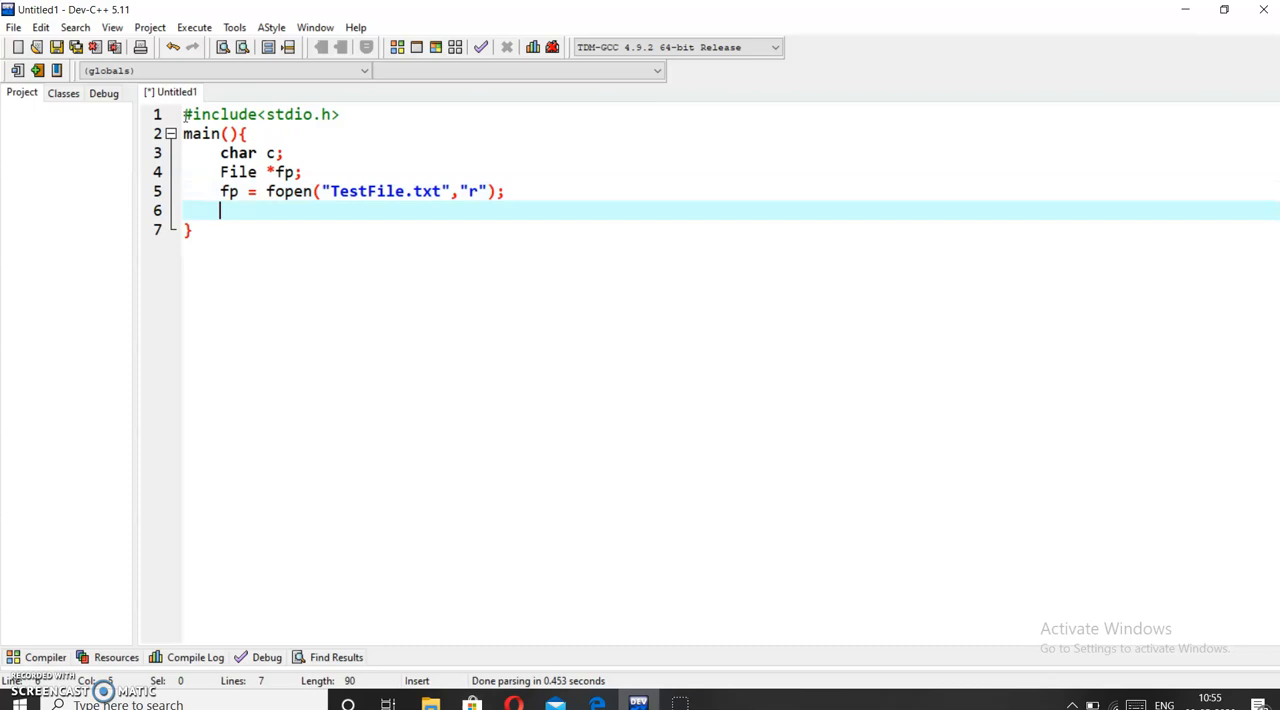
- Add if (fp == NULL) printing "File not found.. Error" and calling exit(1)
text(if())
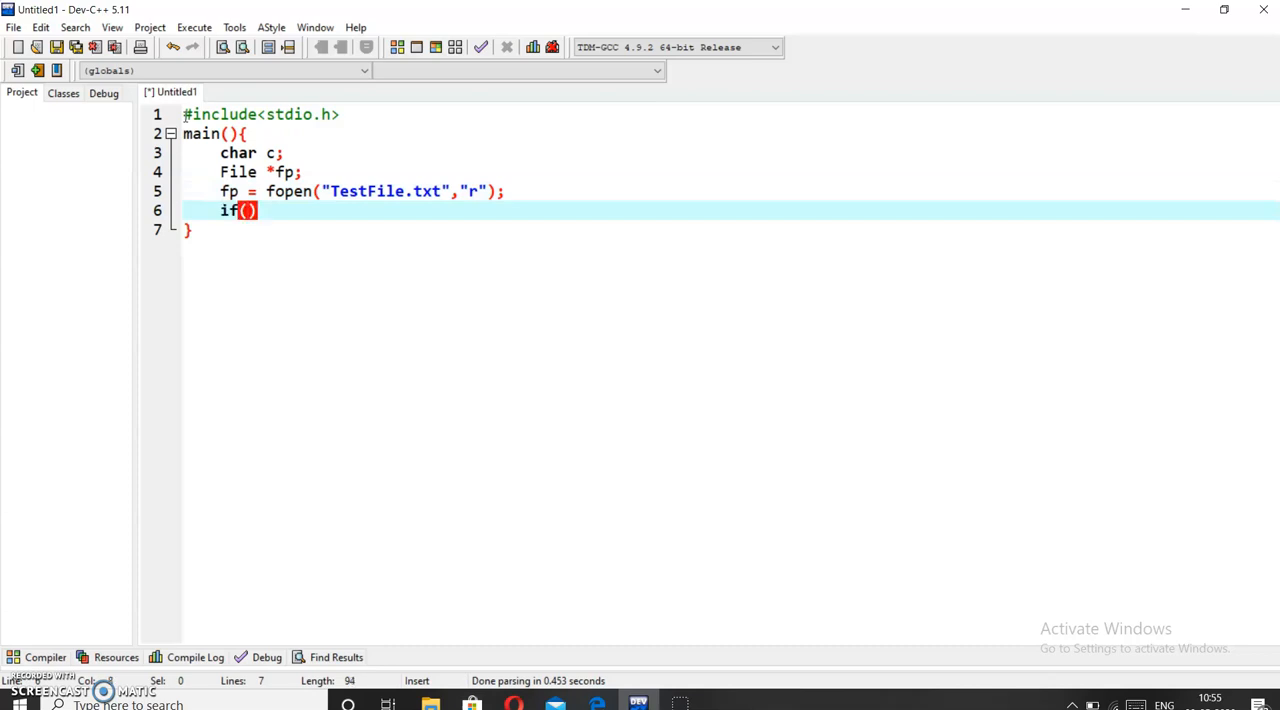
text(fp ++)
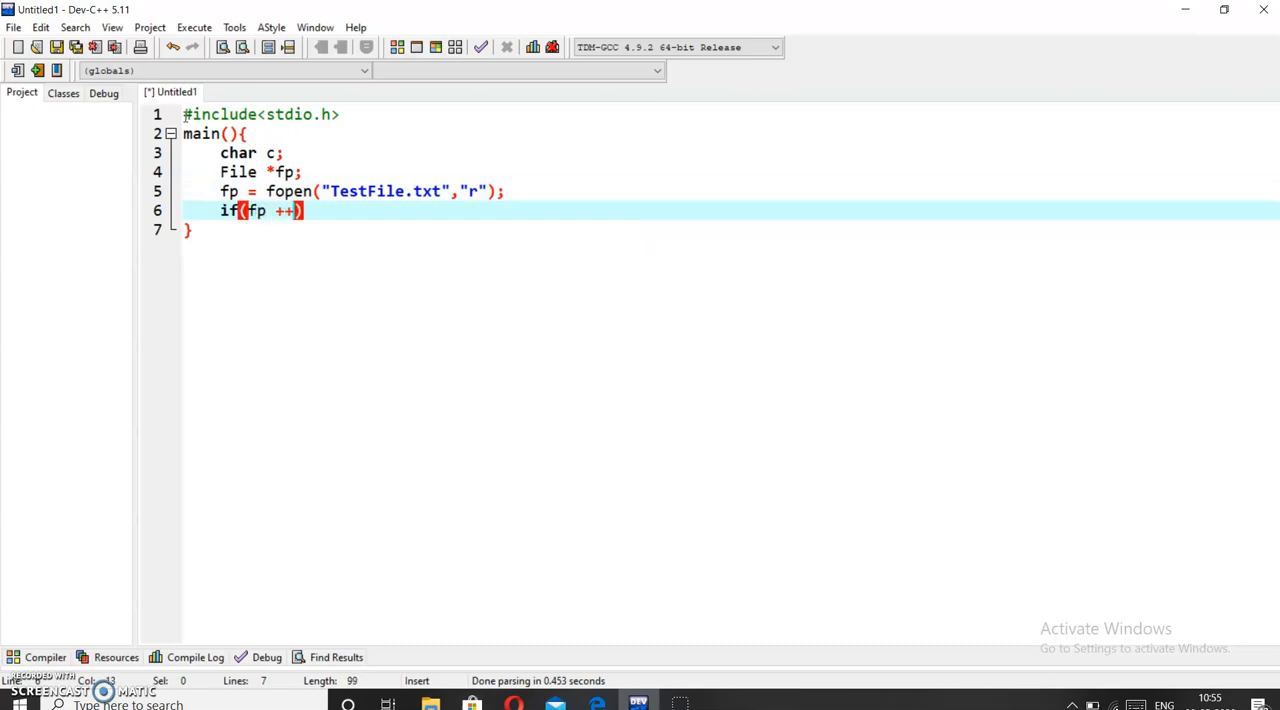
text(==)
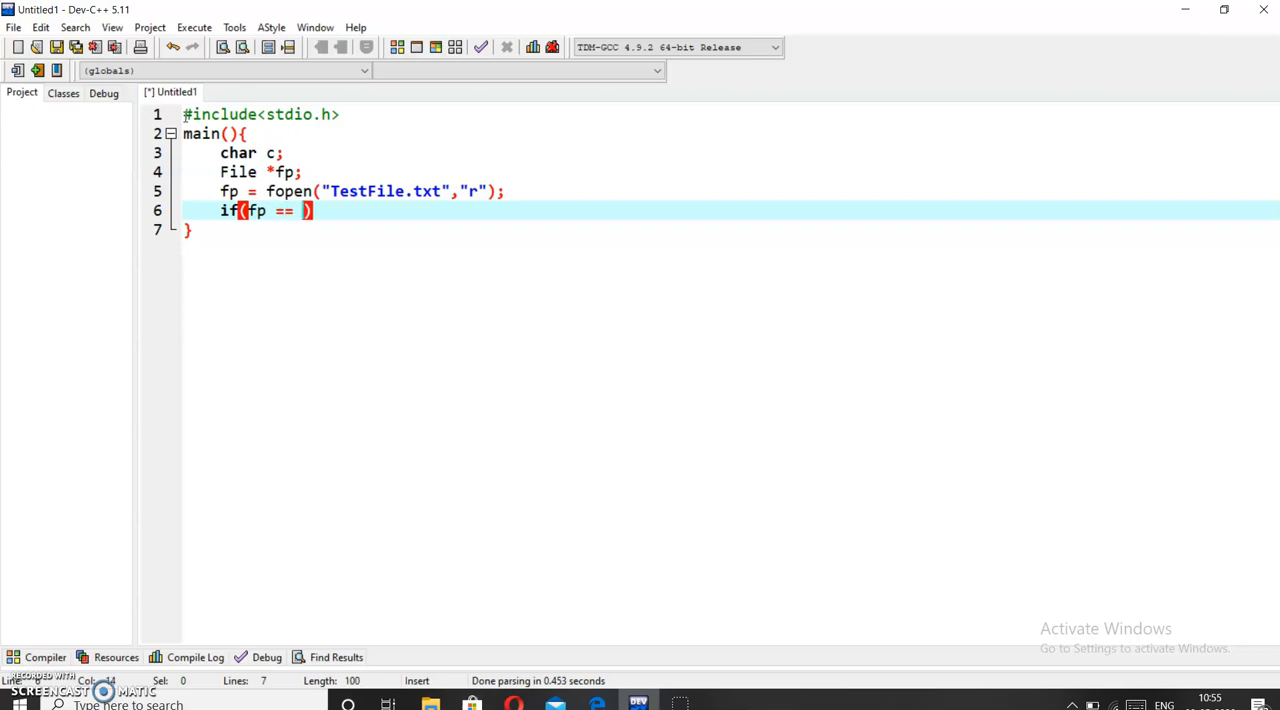
text(N)
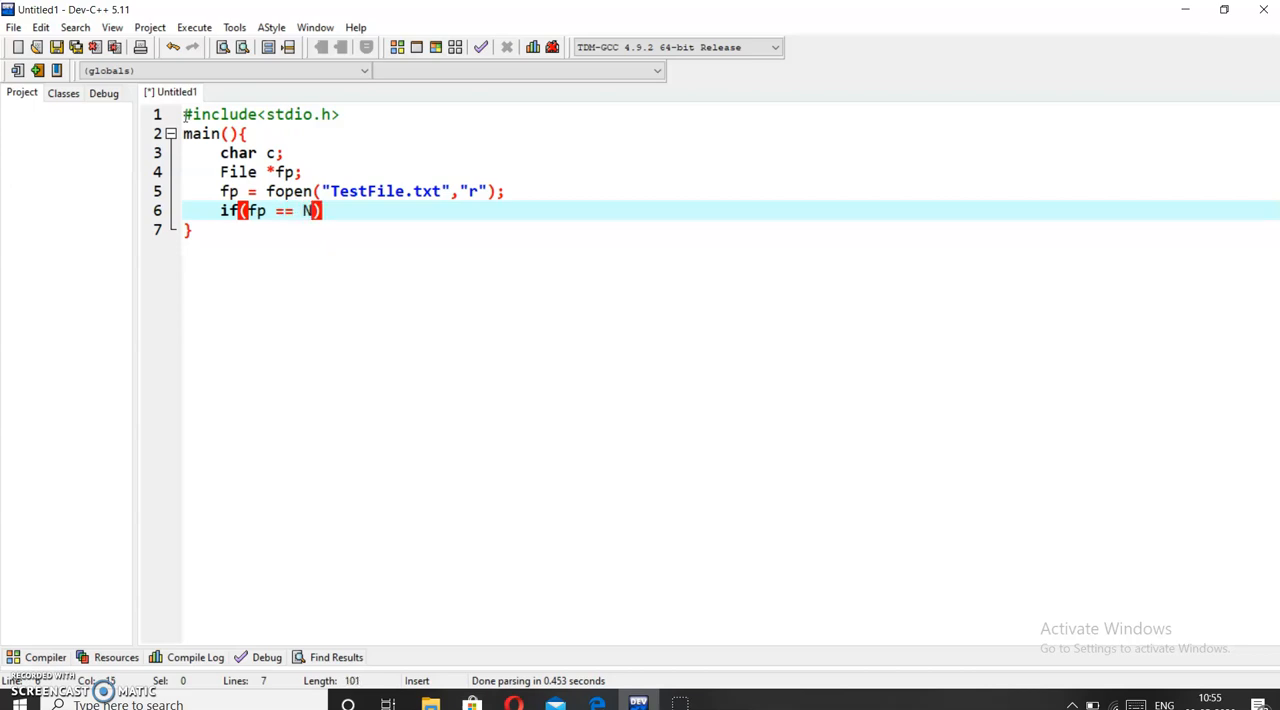
text(ULL)
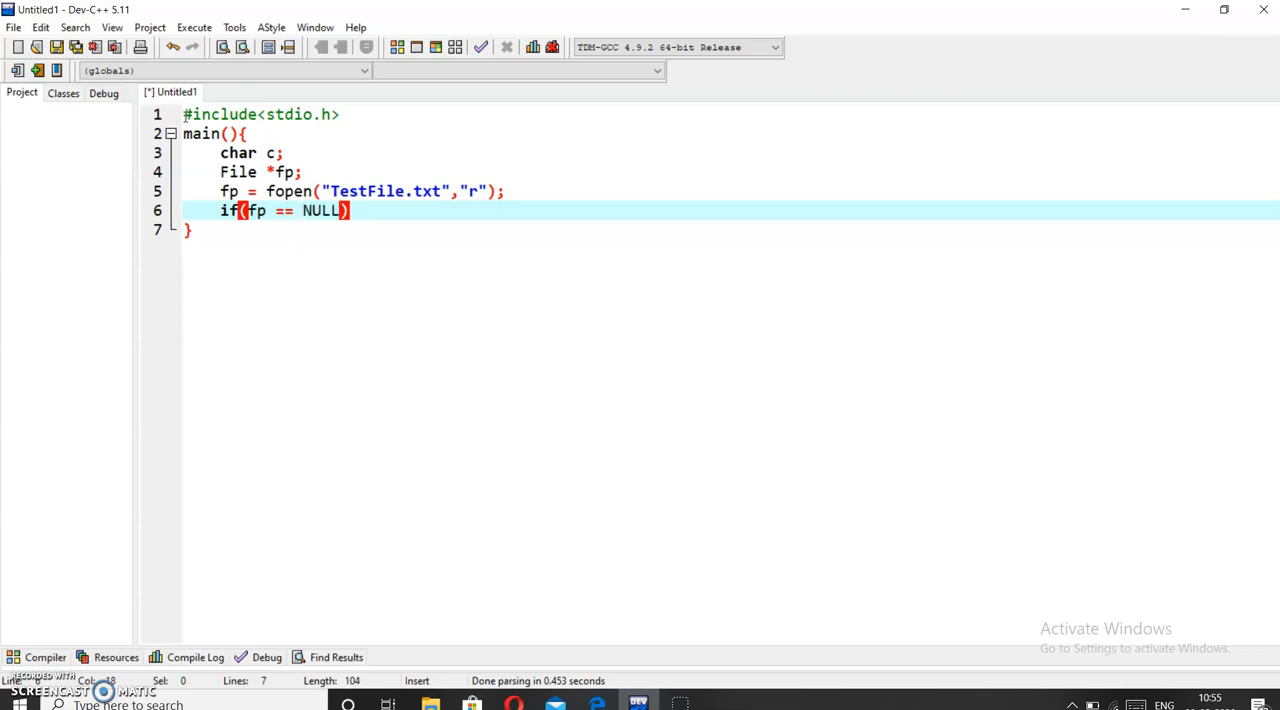
text({)
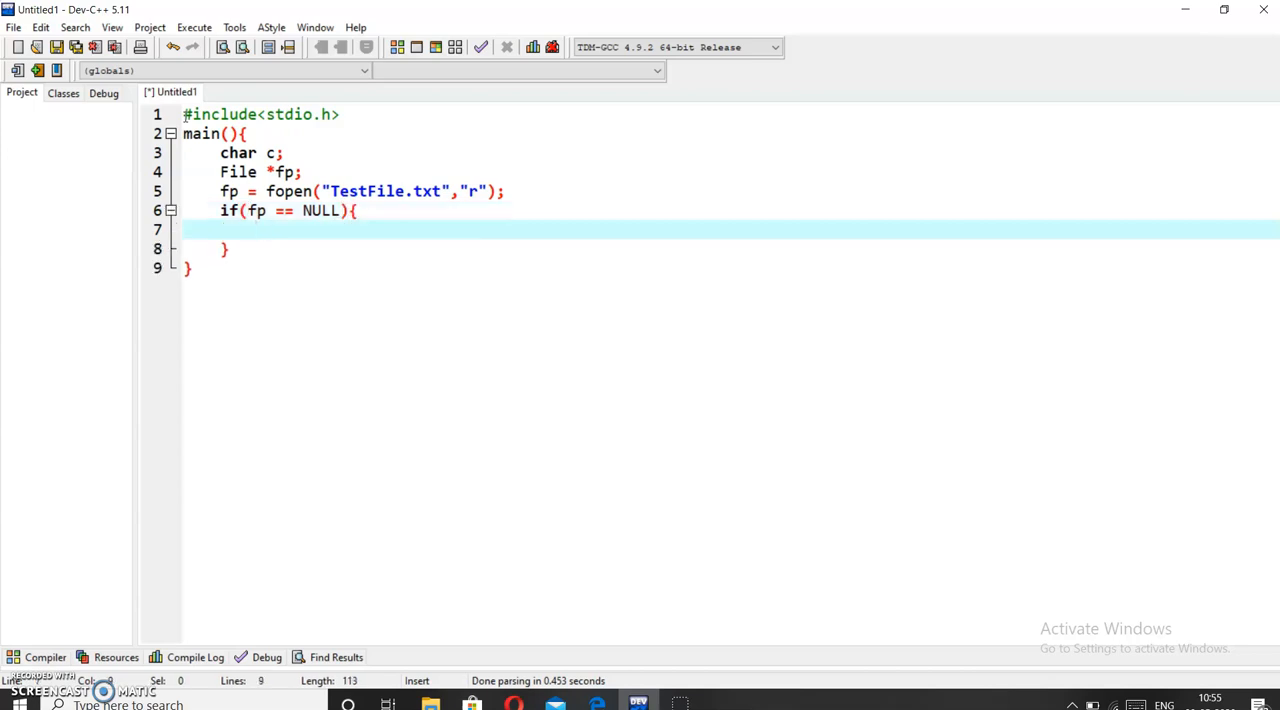
text(printf("File)
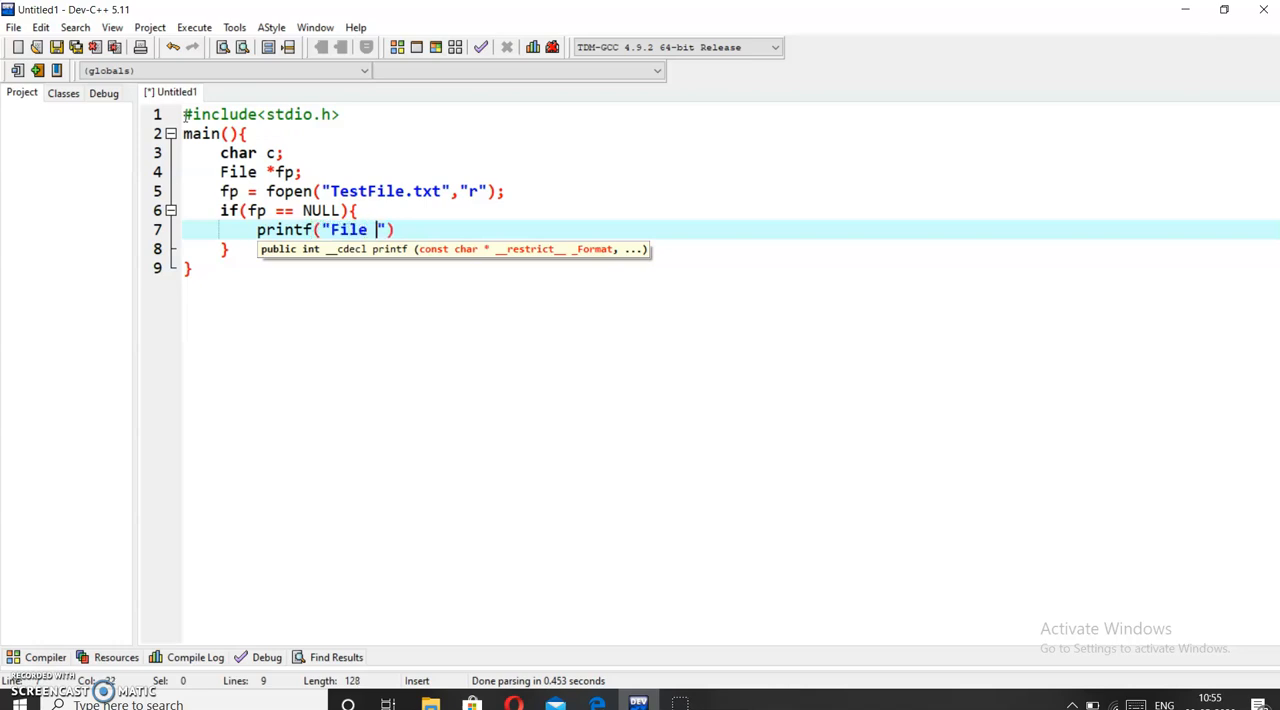
text(not fou)
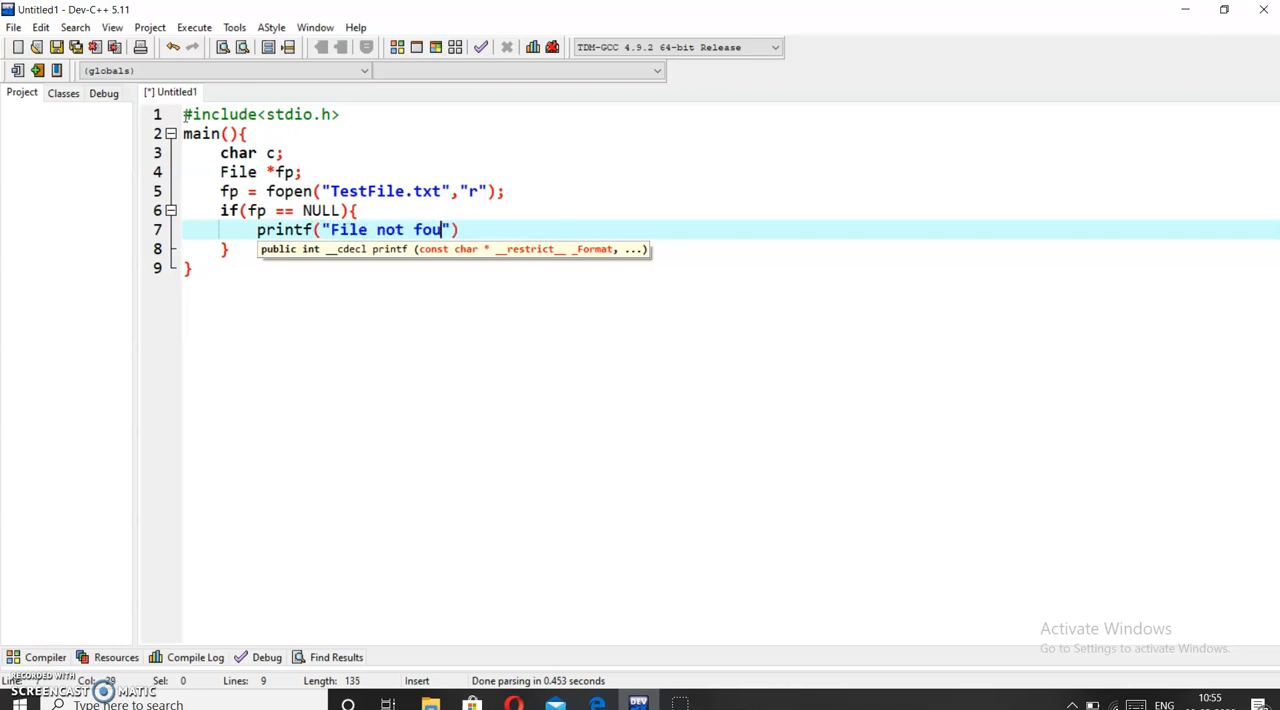
text(nd.. Error)
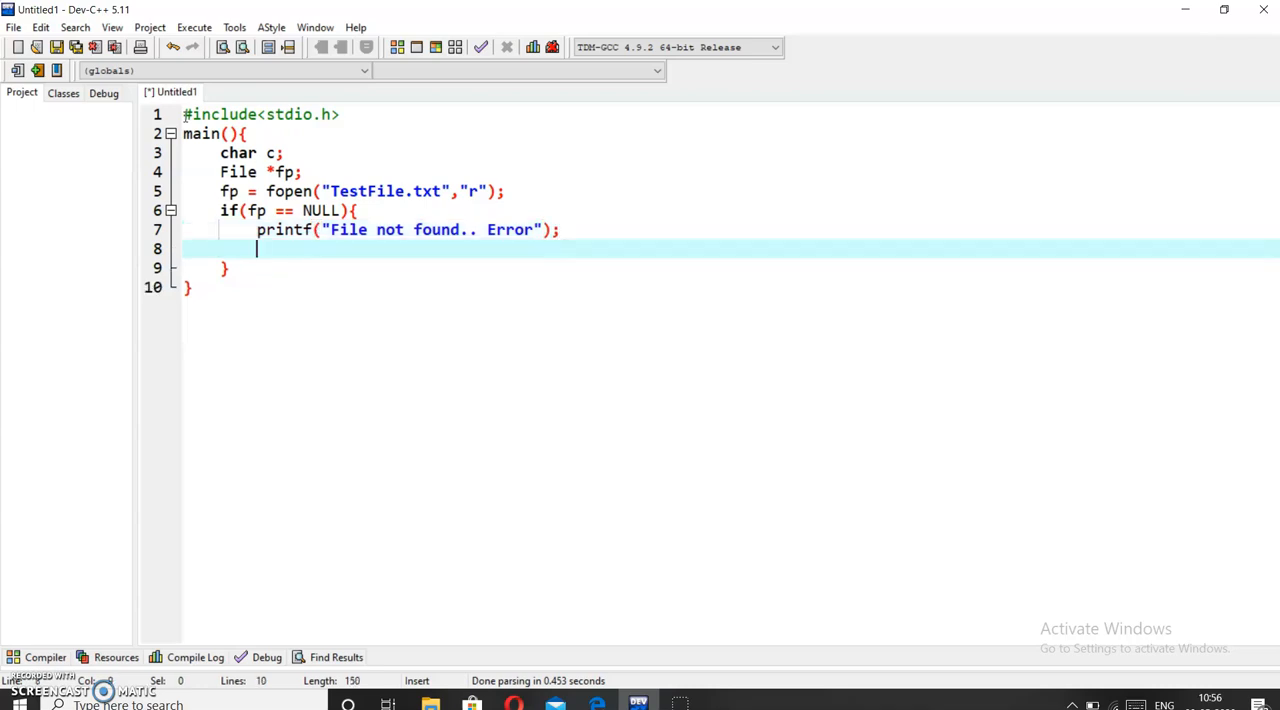
text(exit)
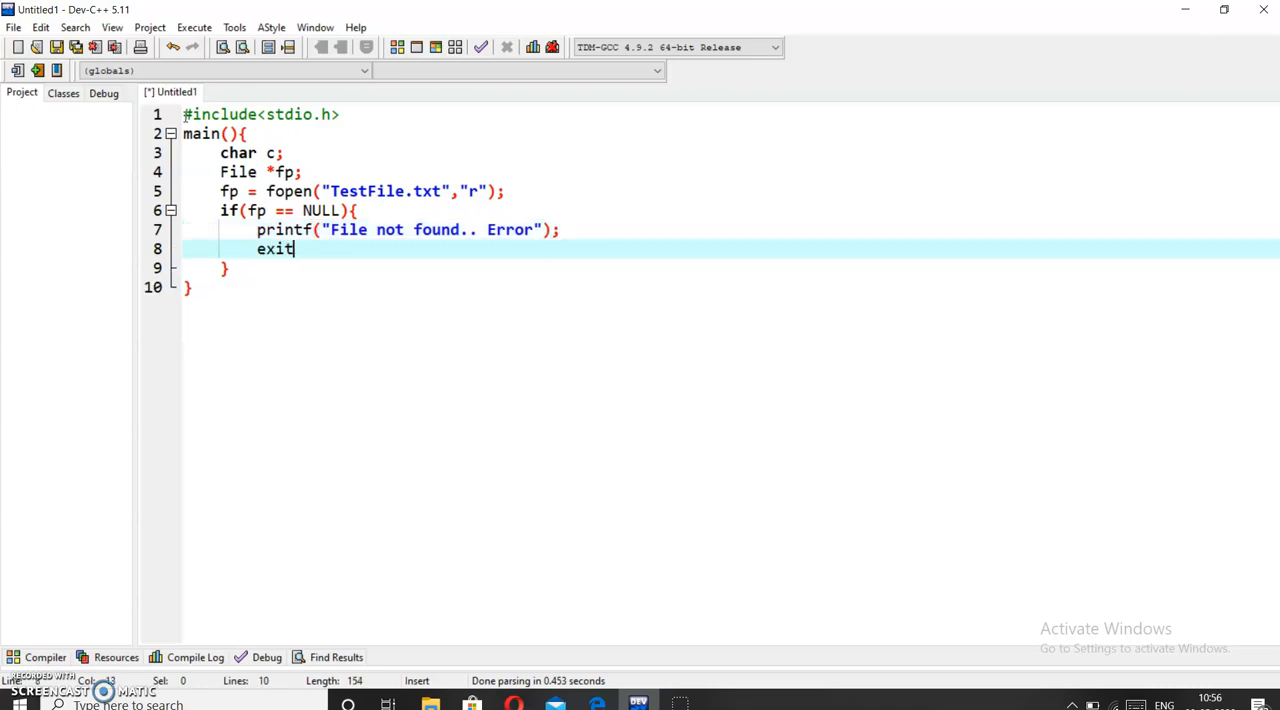
text((1);)
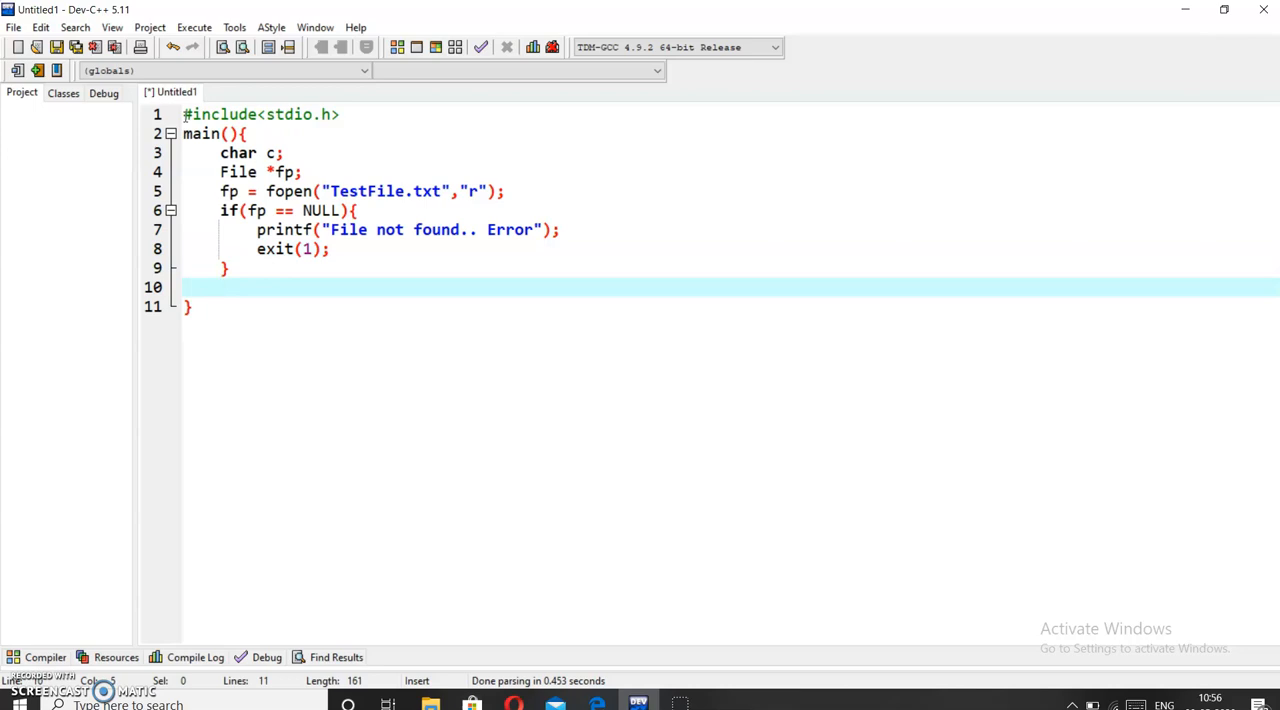
- Add c = fgetc(fp); to read the first character
text(c = fg)
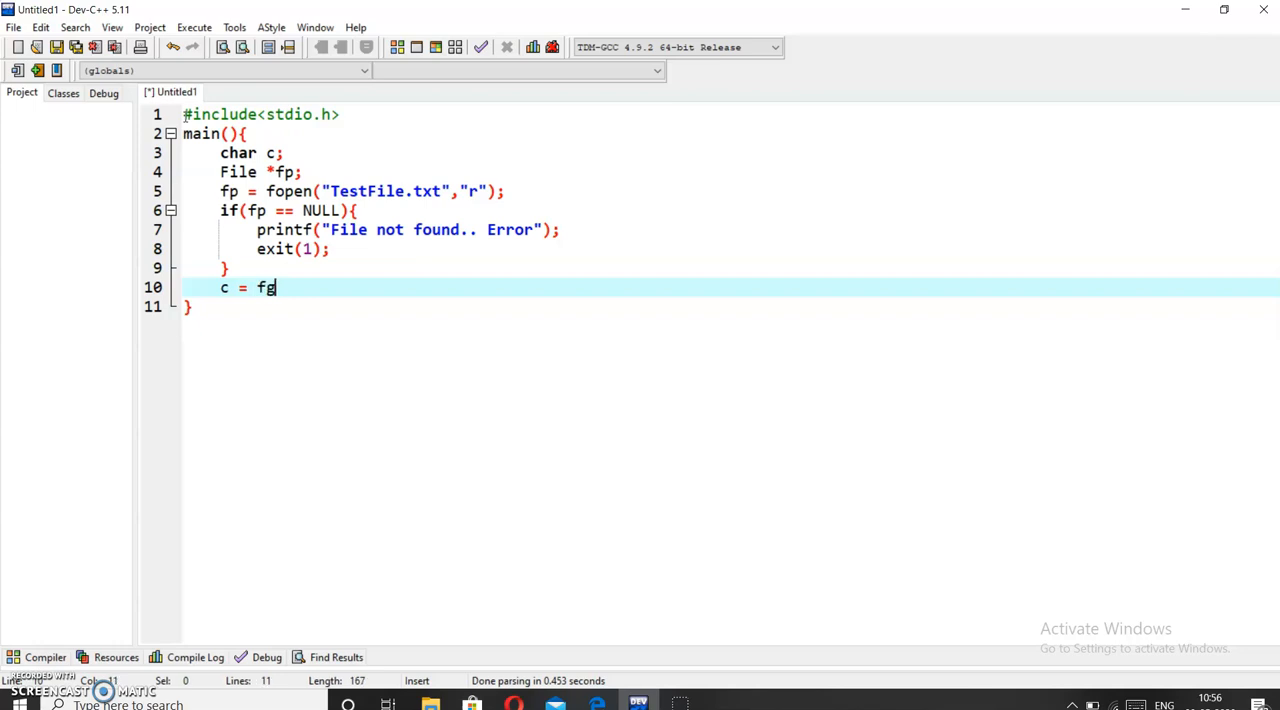
text(etc)
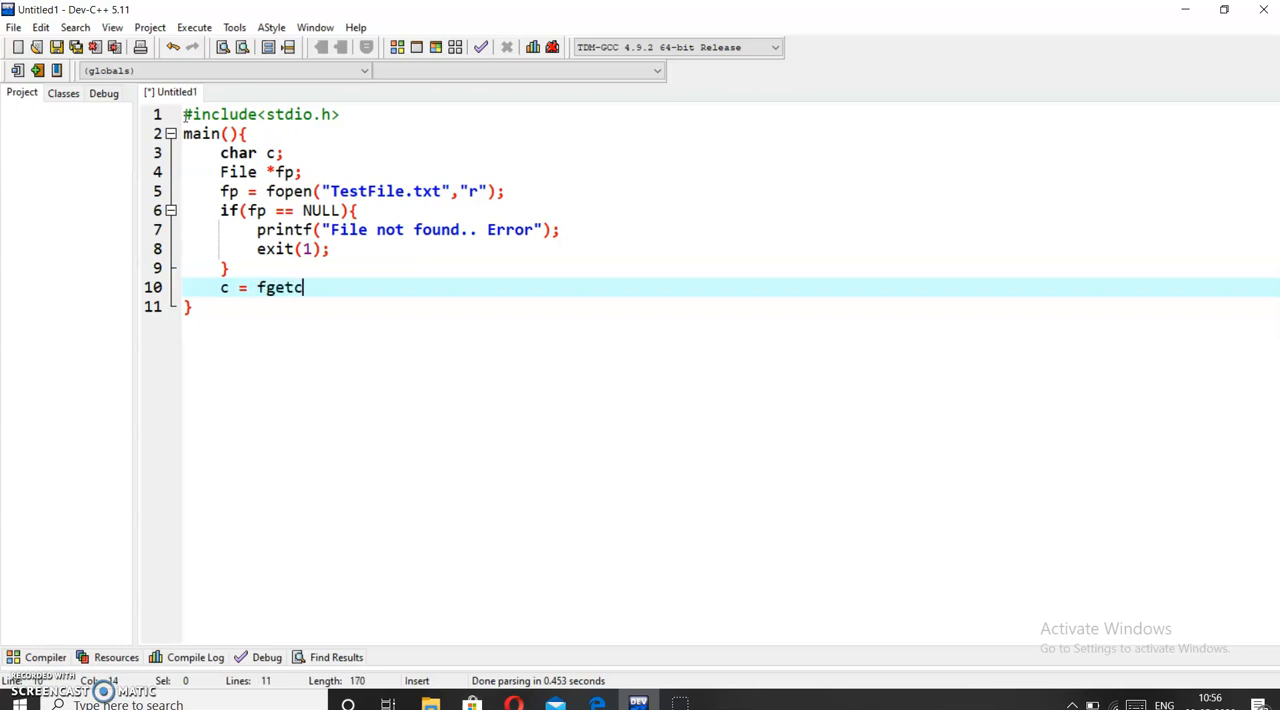
text((fp))
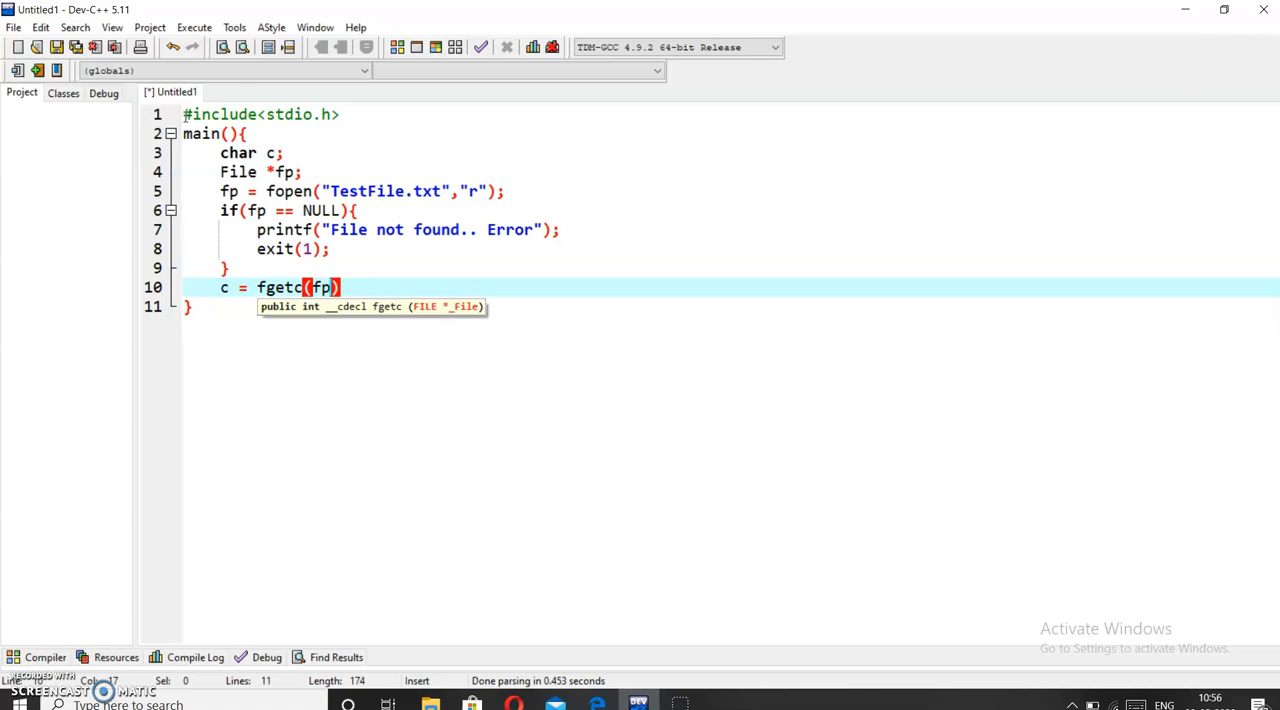
text(;)
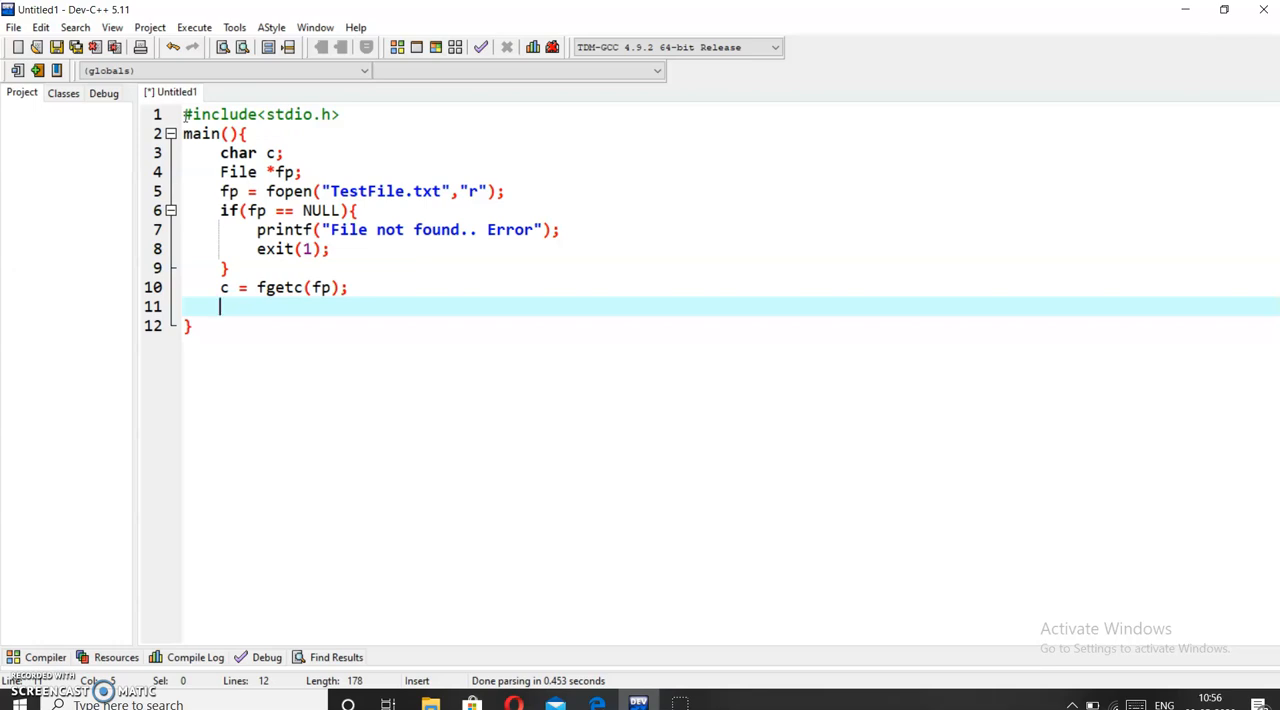
- Open a while(!feof(fp)){ loop with an empty body
text(whi)
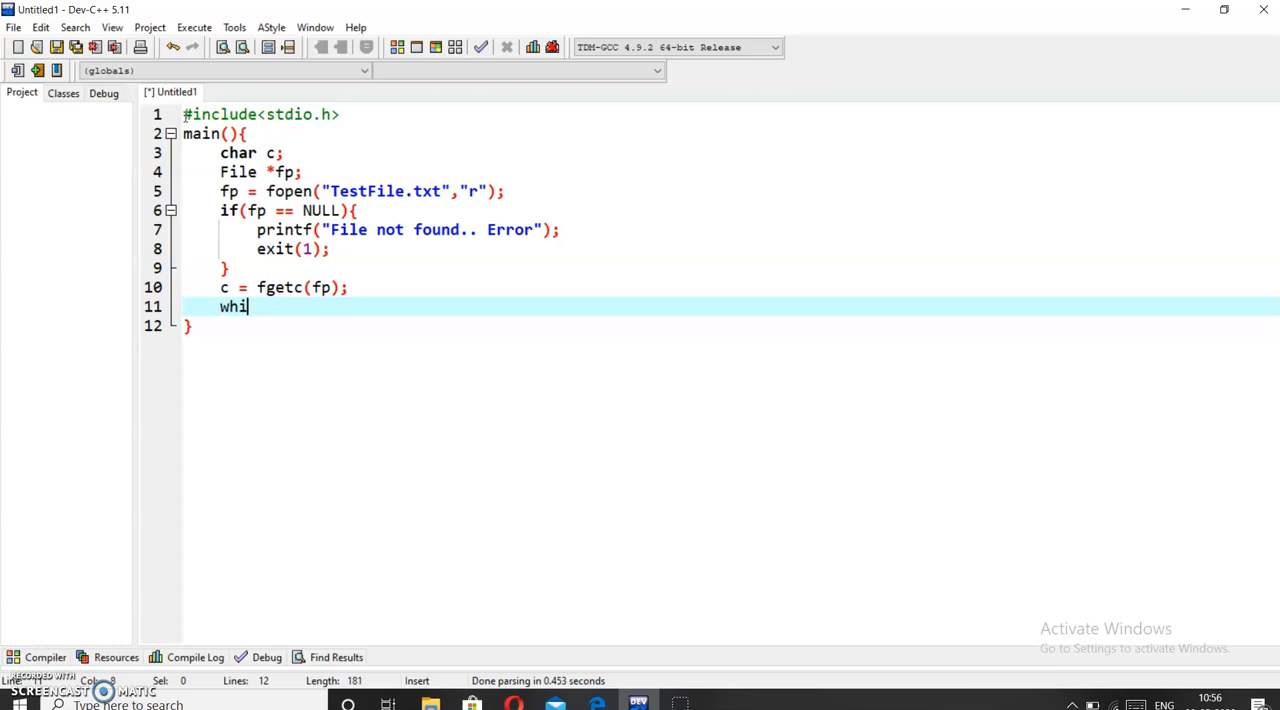
text(le())
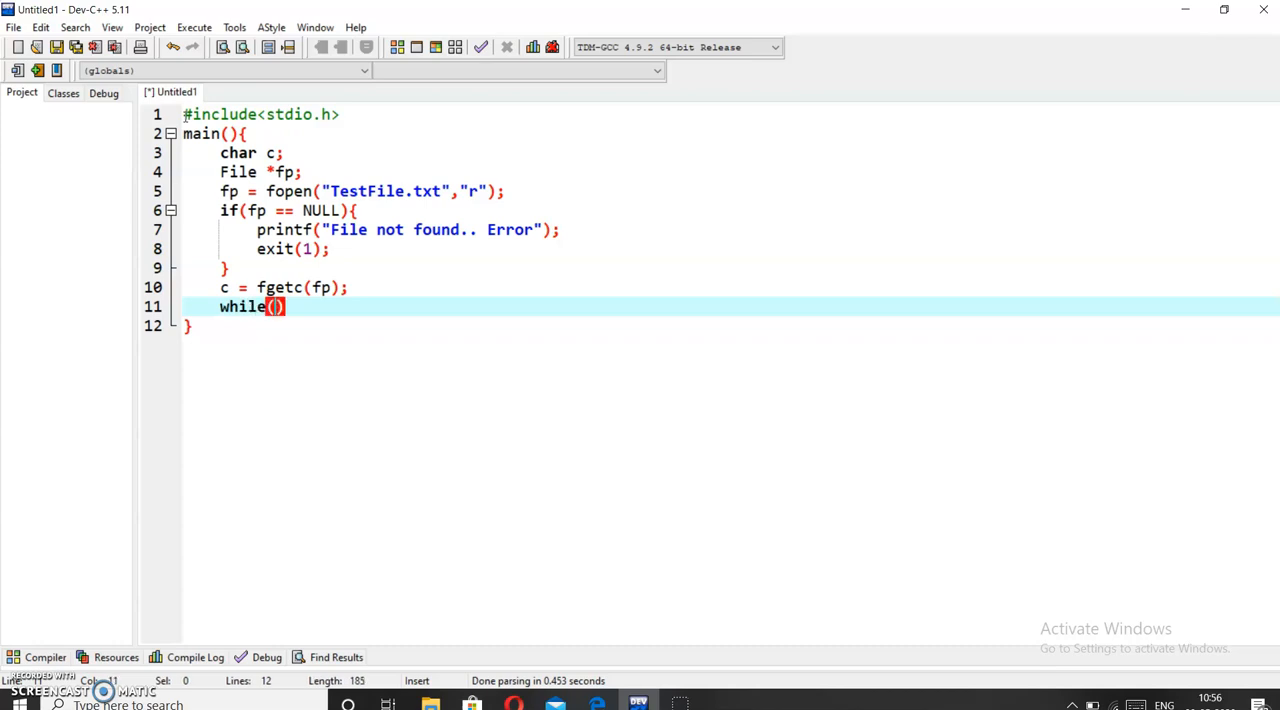
text(!)
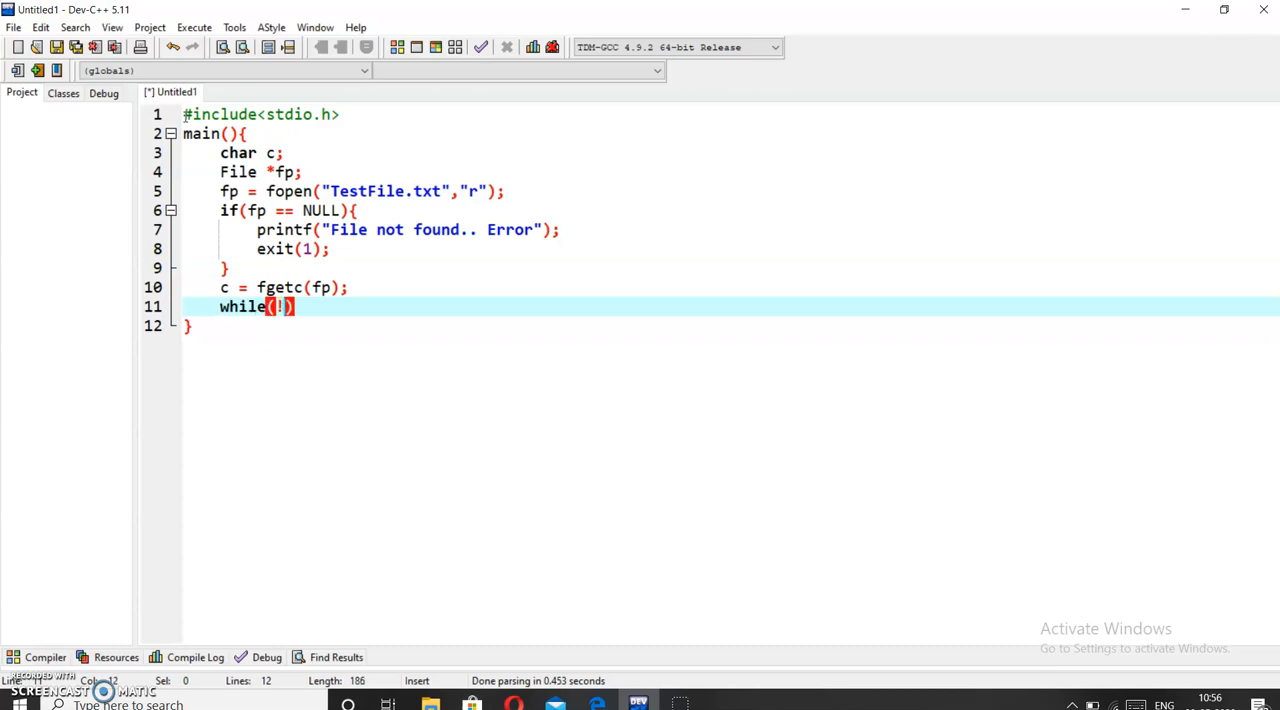
text(f)
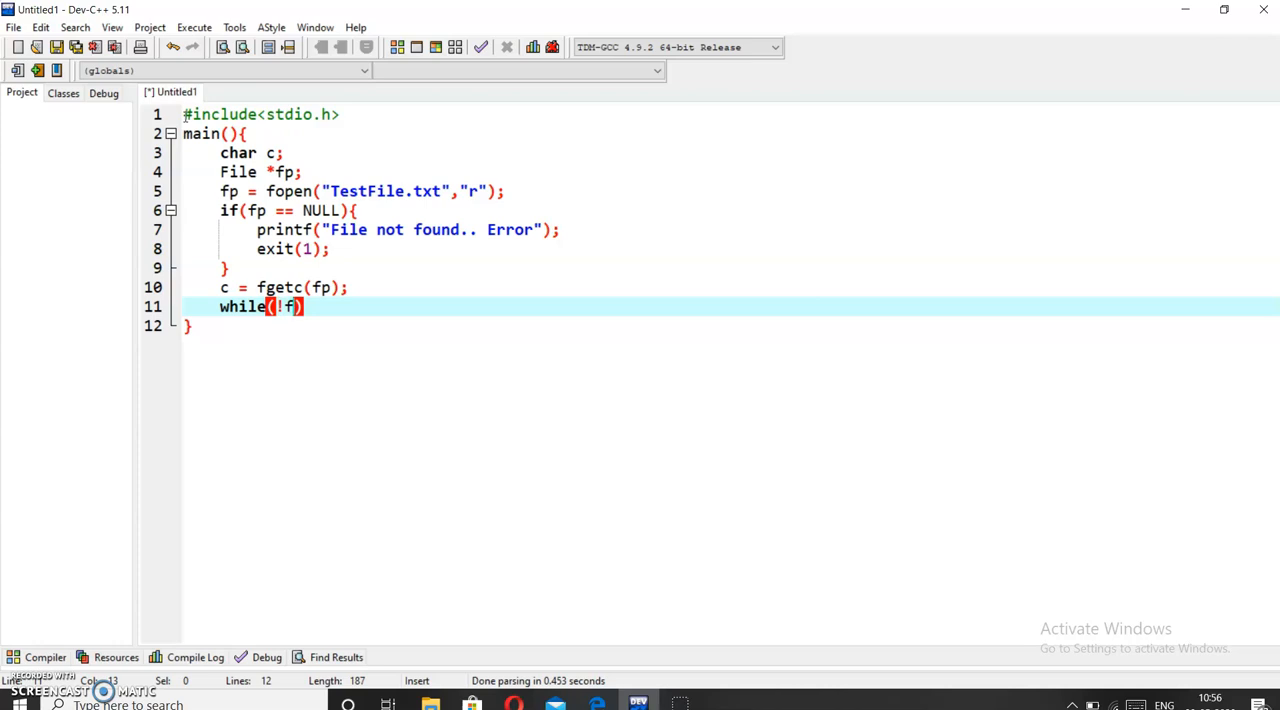
text(eof)
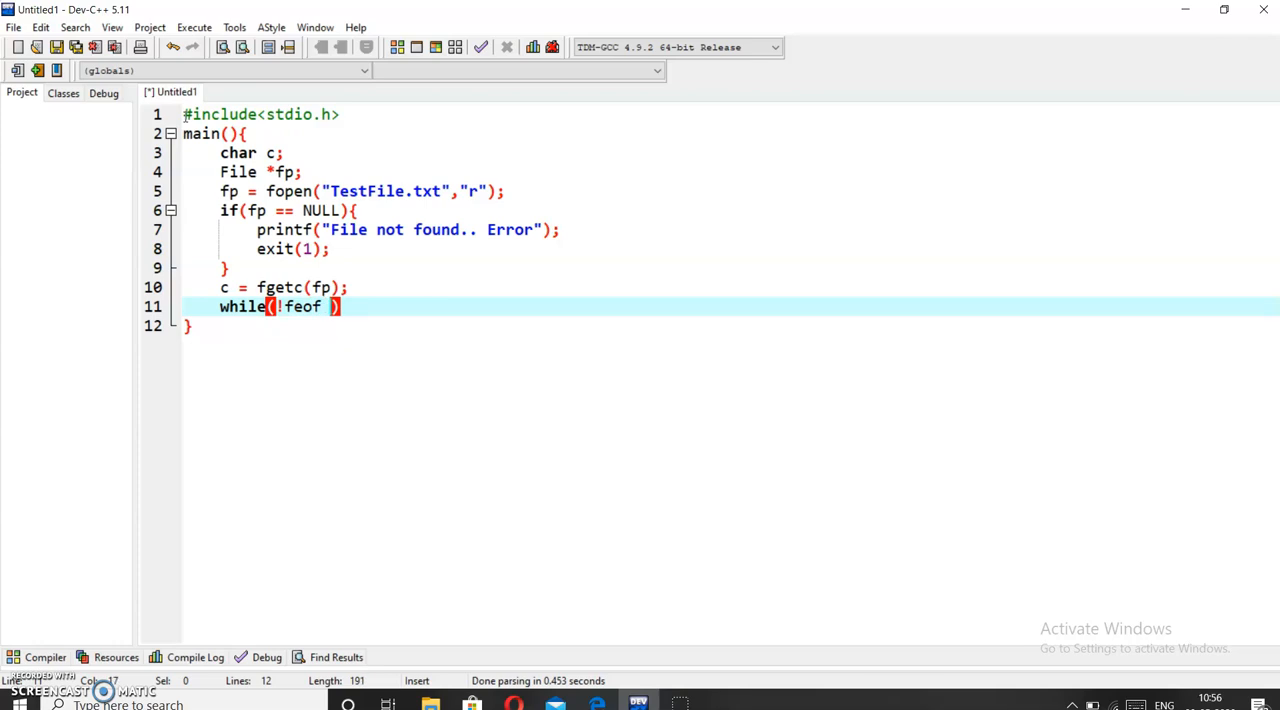
text((fp)
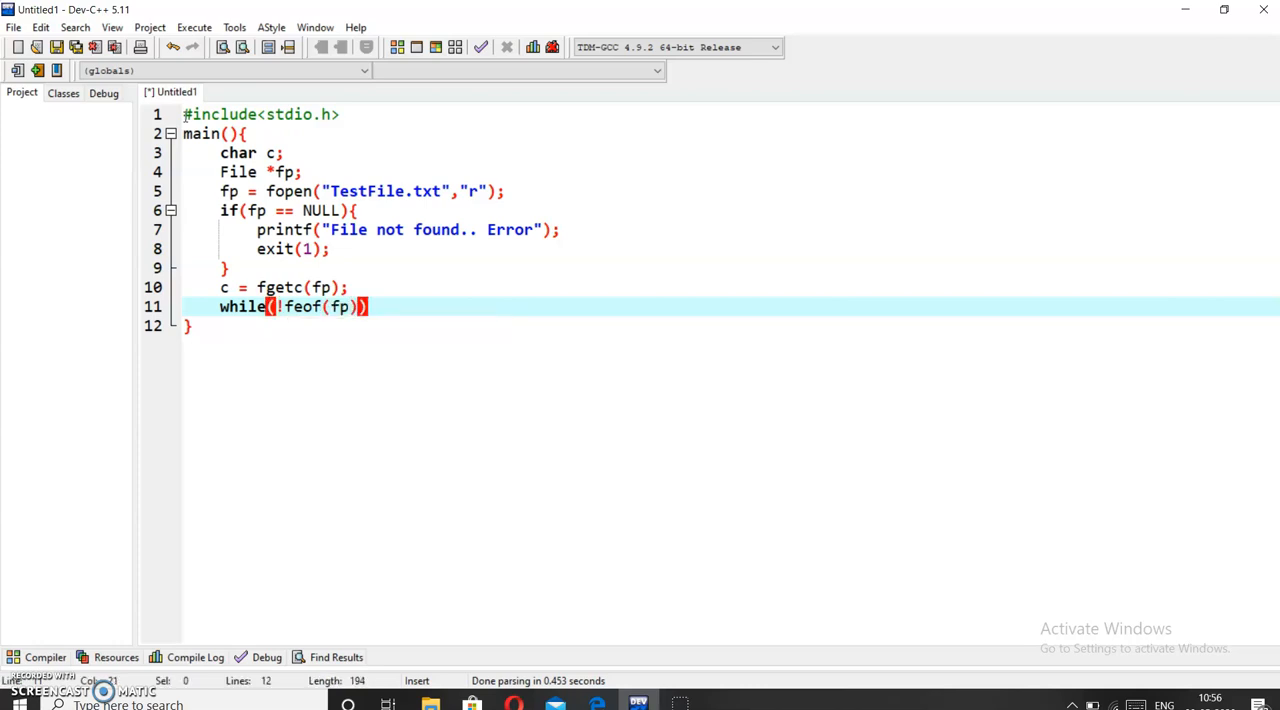
text({)
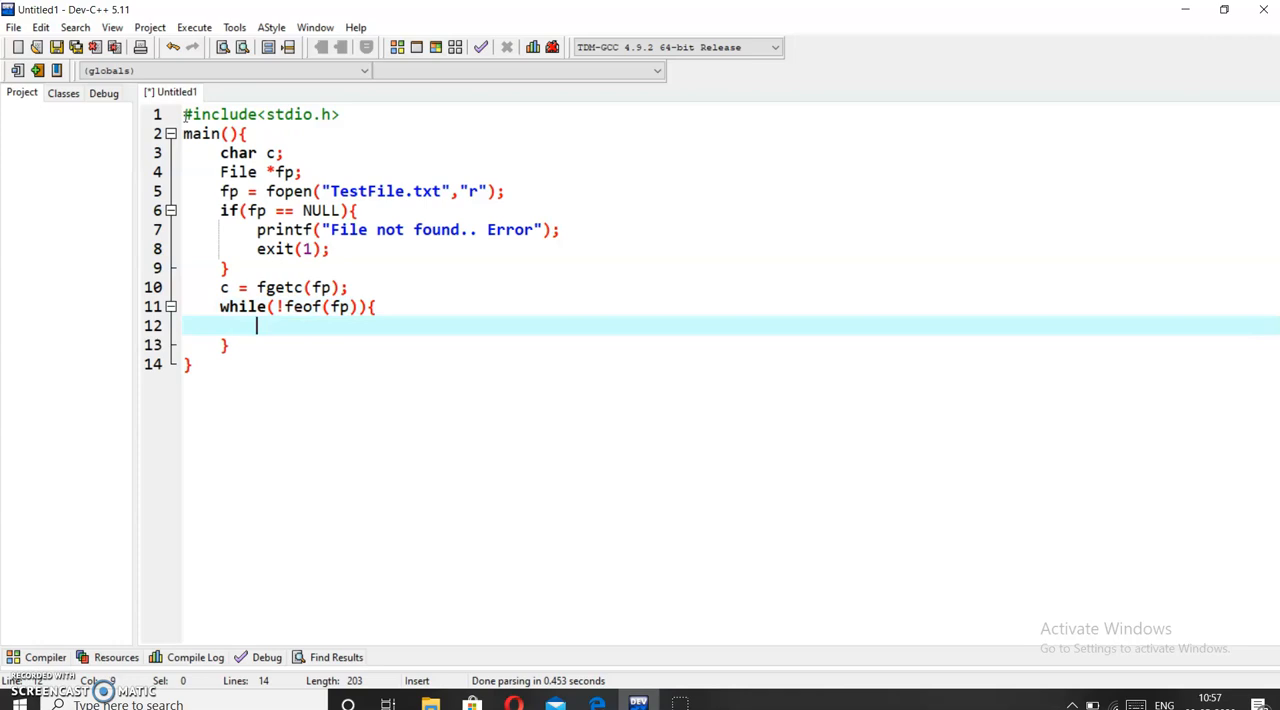
- Print the current character with printf("%c",c); inside the loop
text(printf()
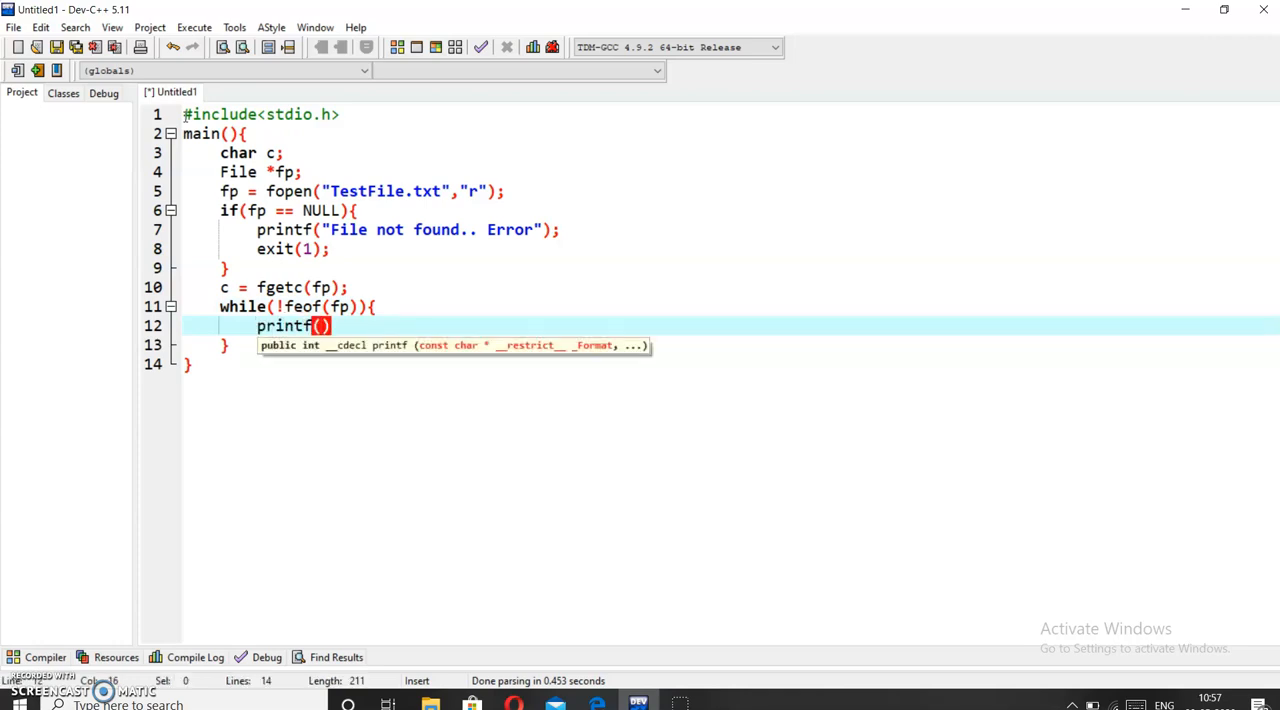
text(%)
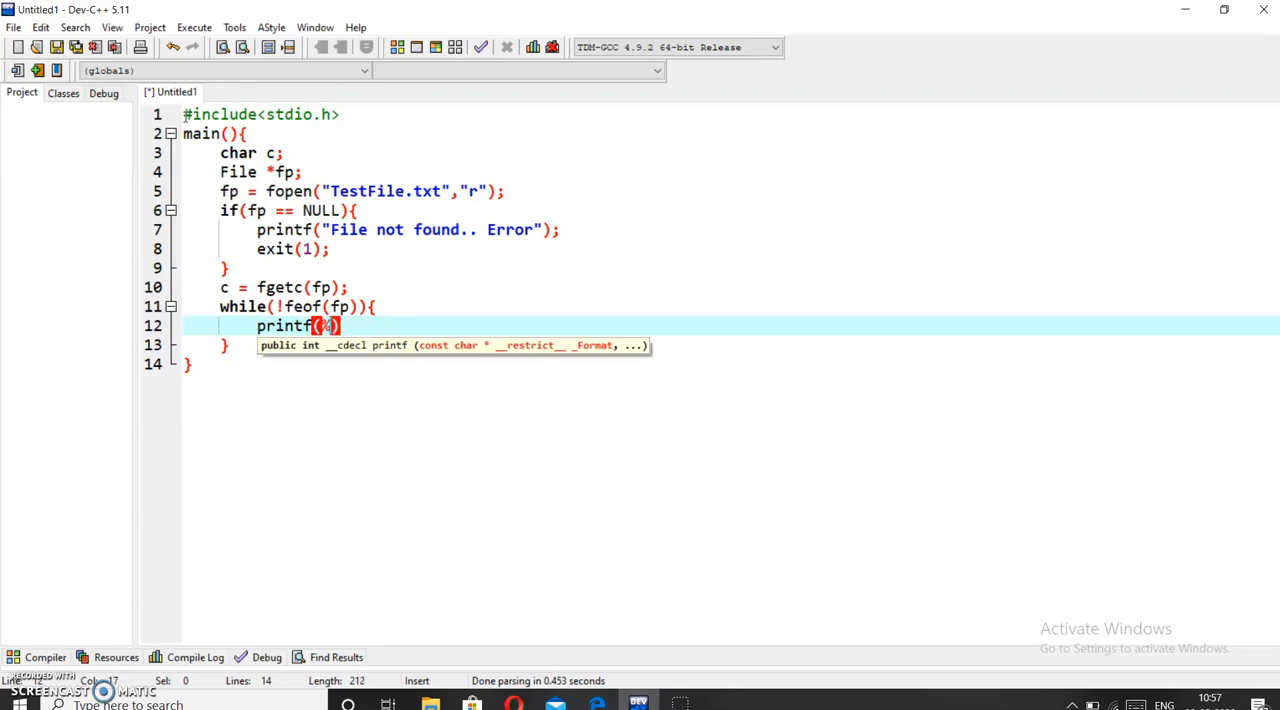
text(")
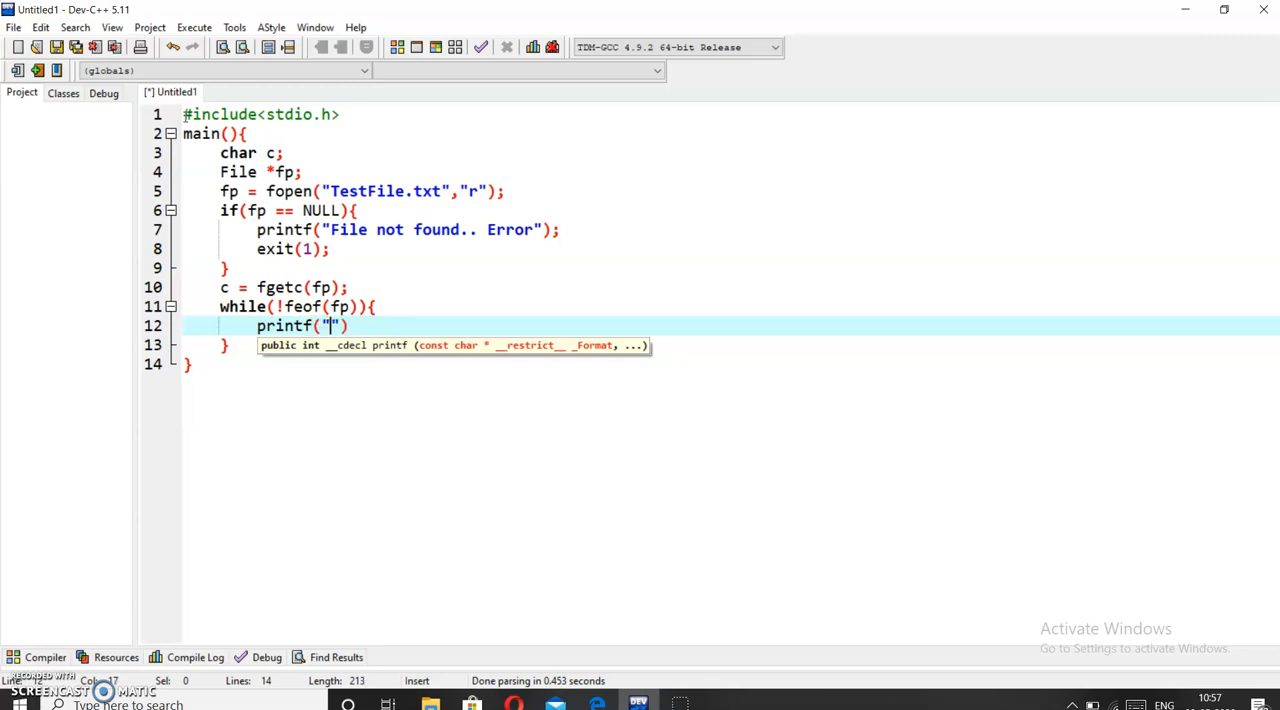
text(%c)
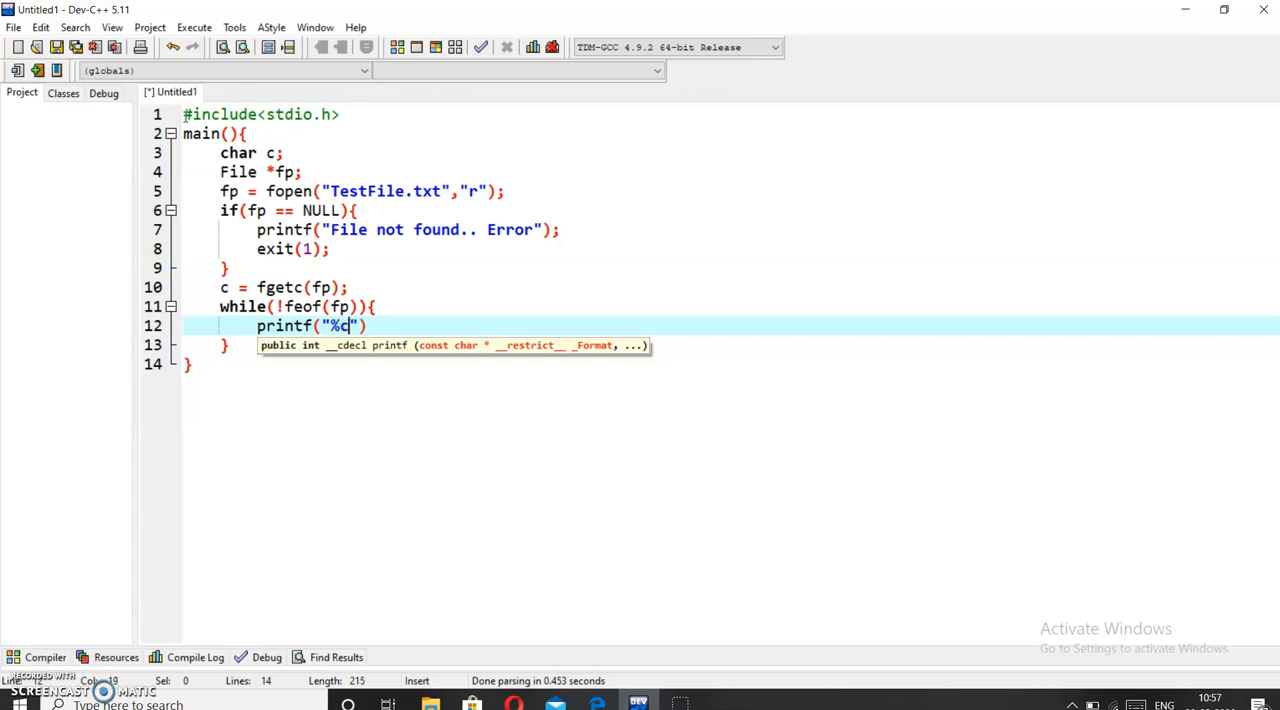
text(,c))
text(c =)
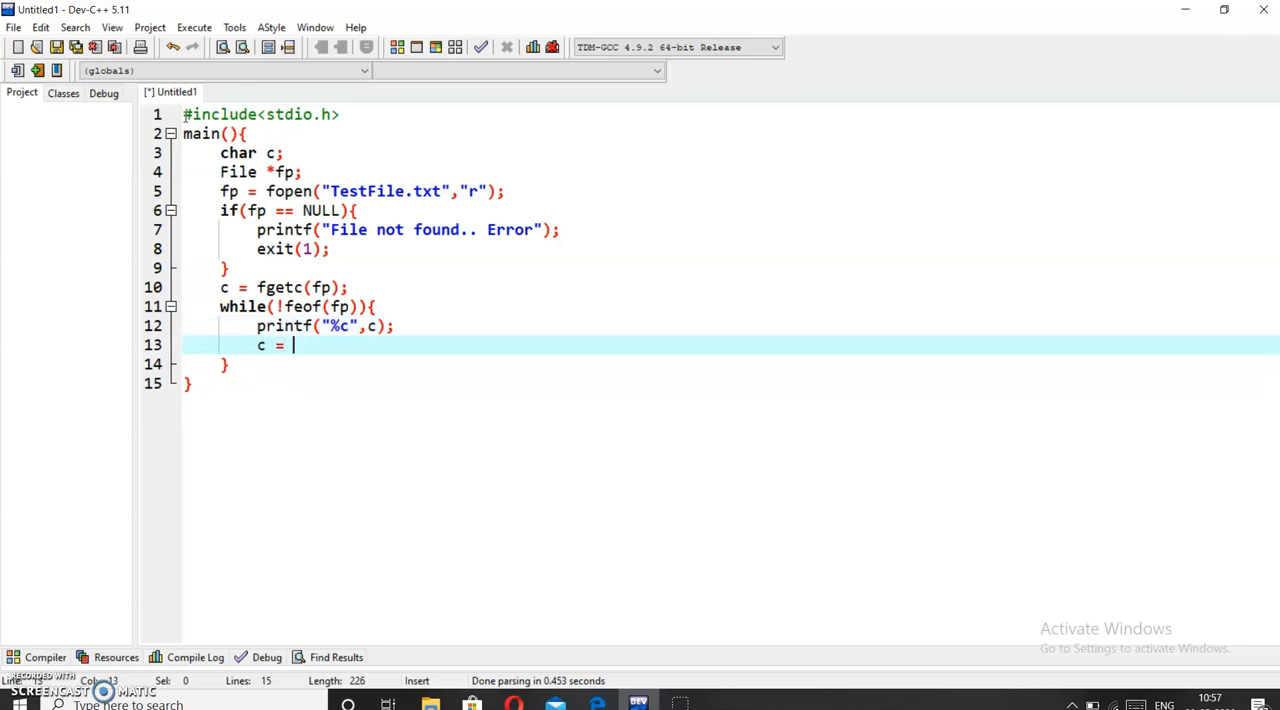
- Read the next character with c = fgetc(fp); after the printf
text(fgetc)
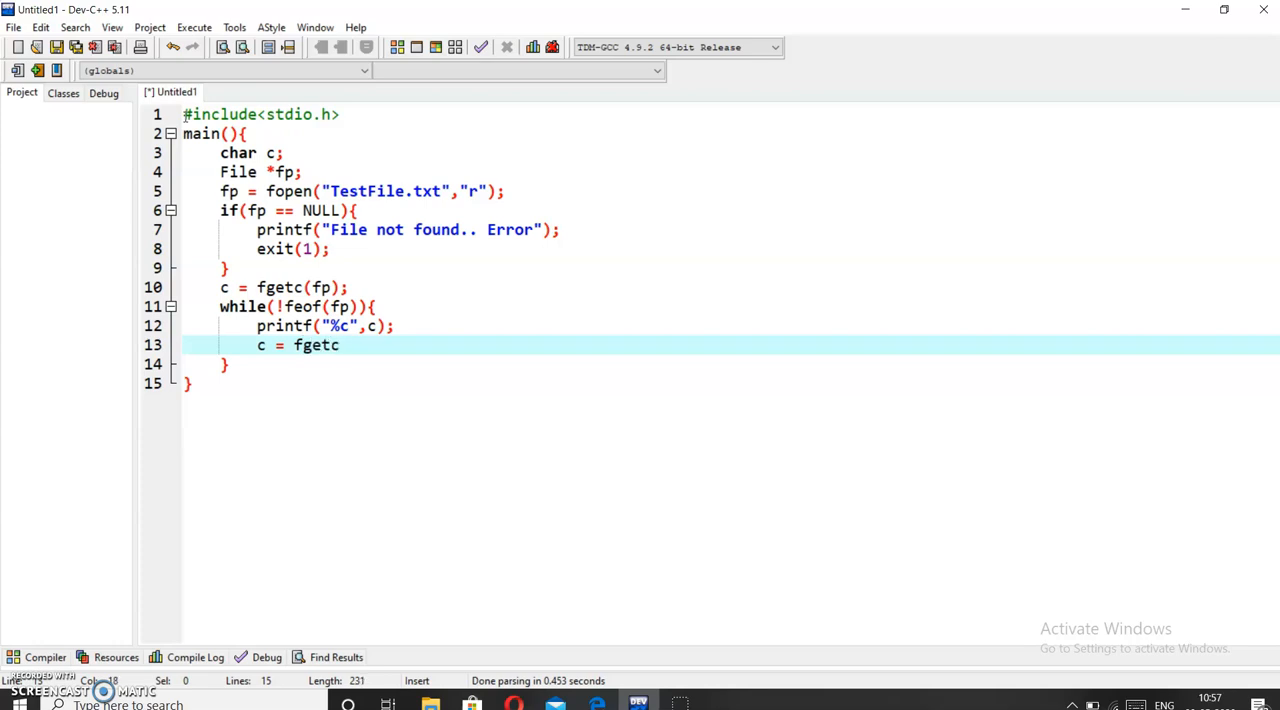
text((fp)
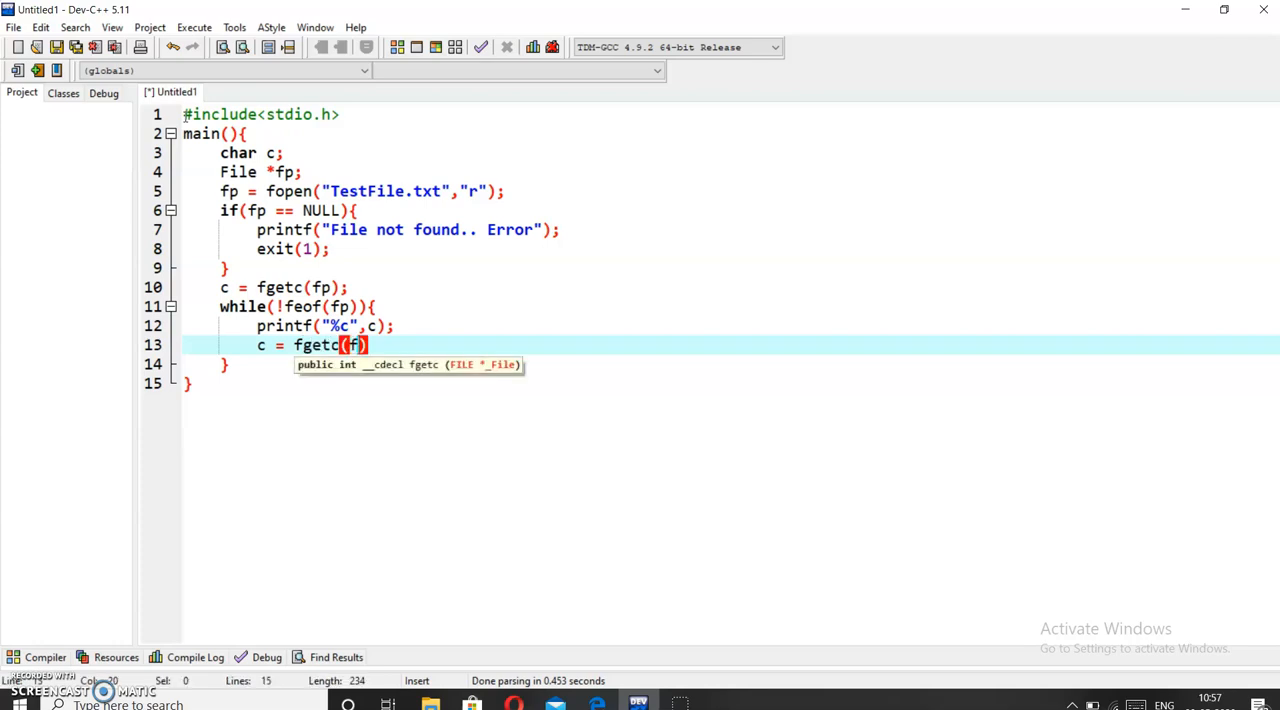
text(p);)
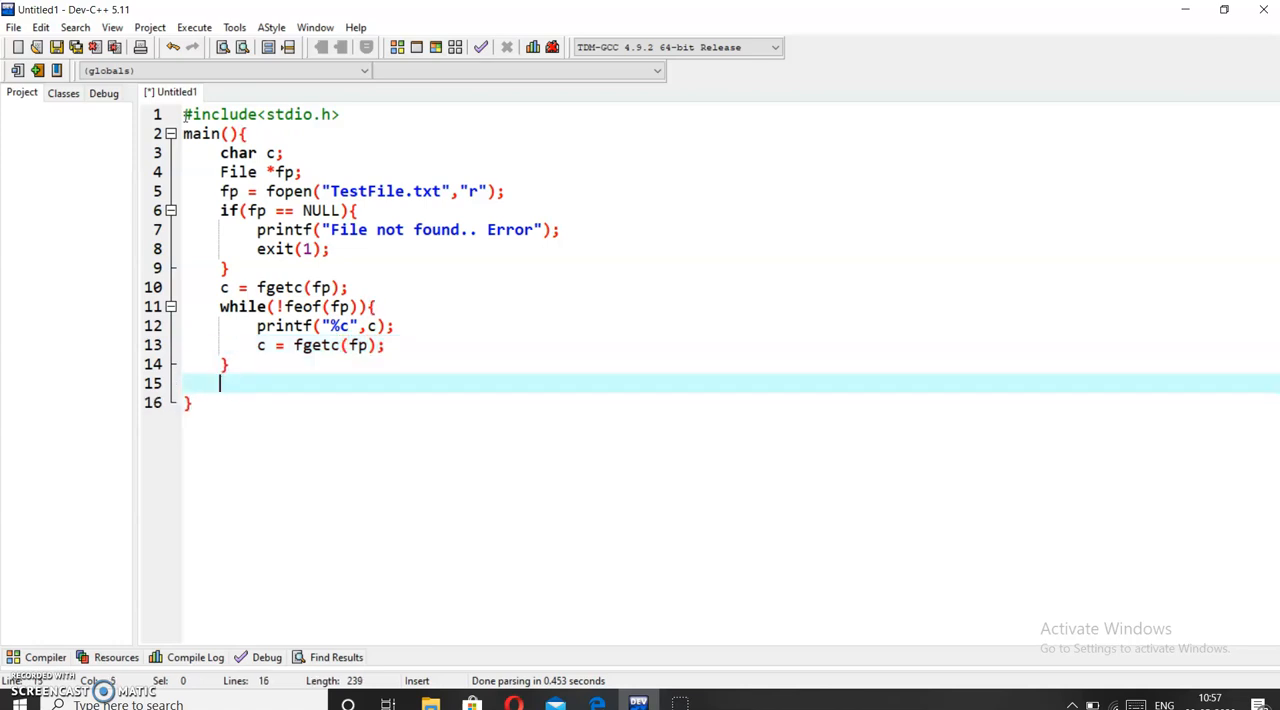
- Add fclose(fp); after the loop's closing brace
text(fl)
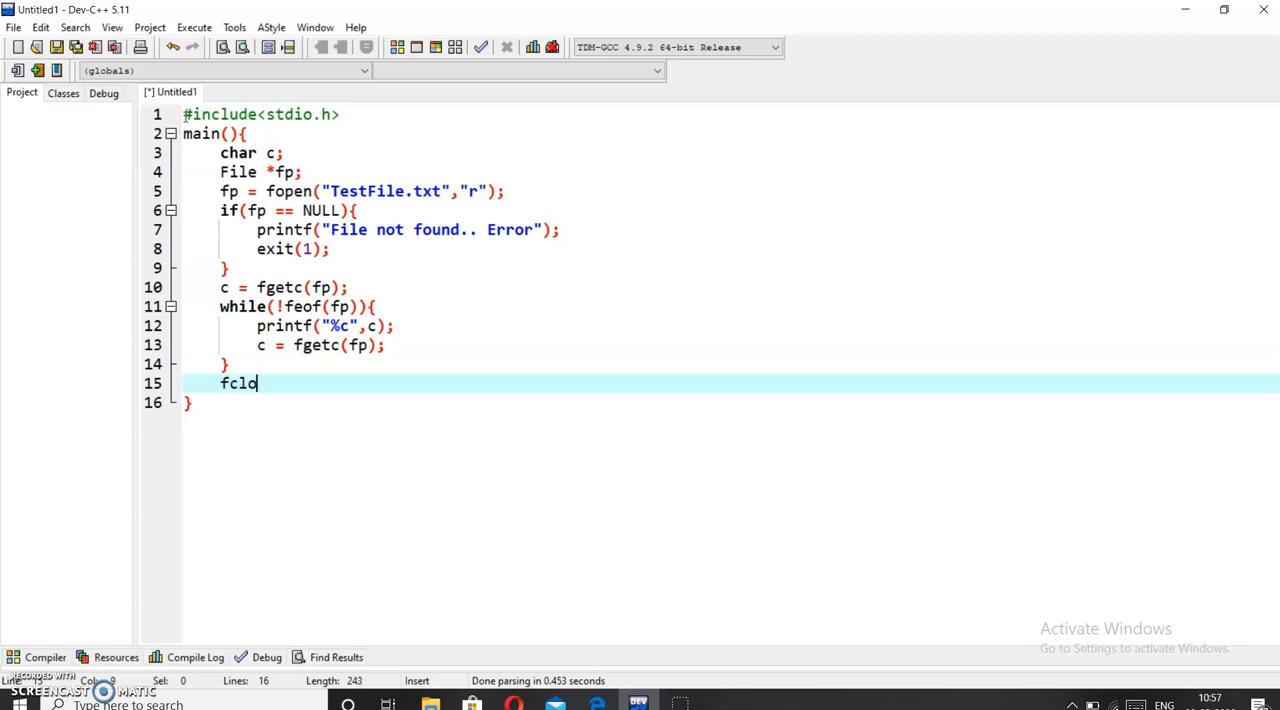
text(ose())
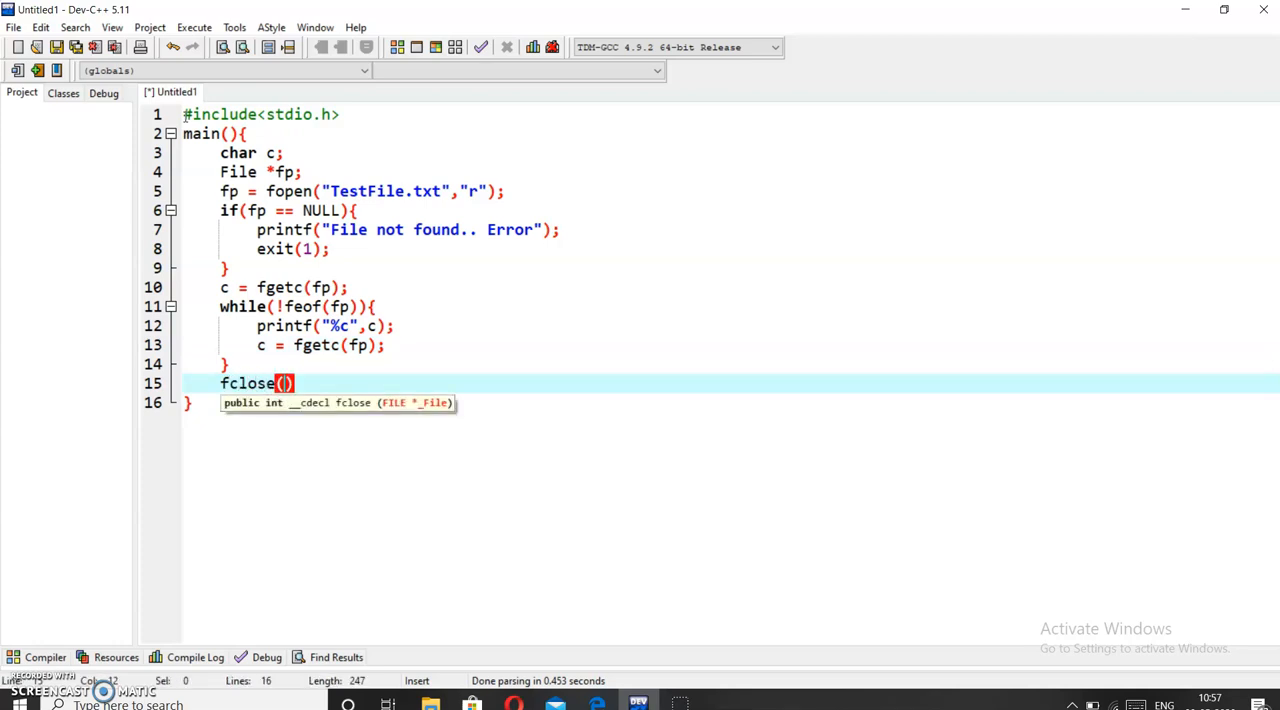
text(fp)
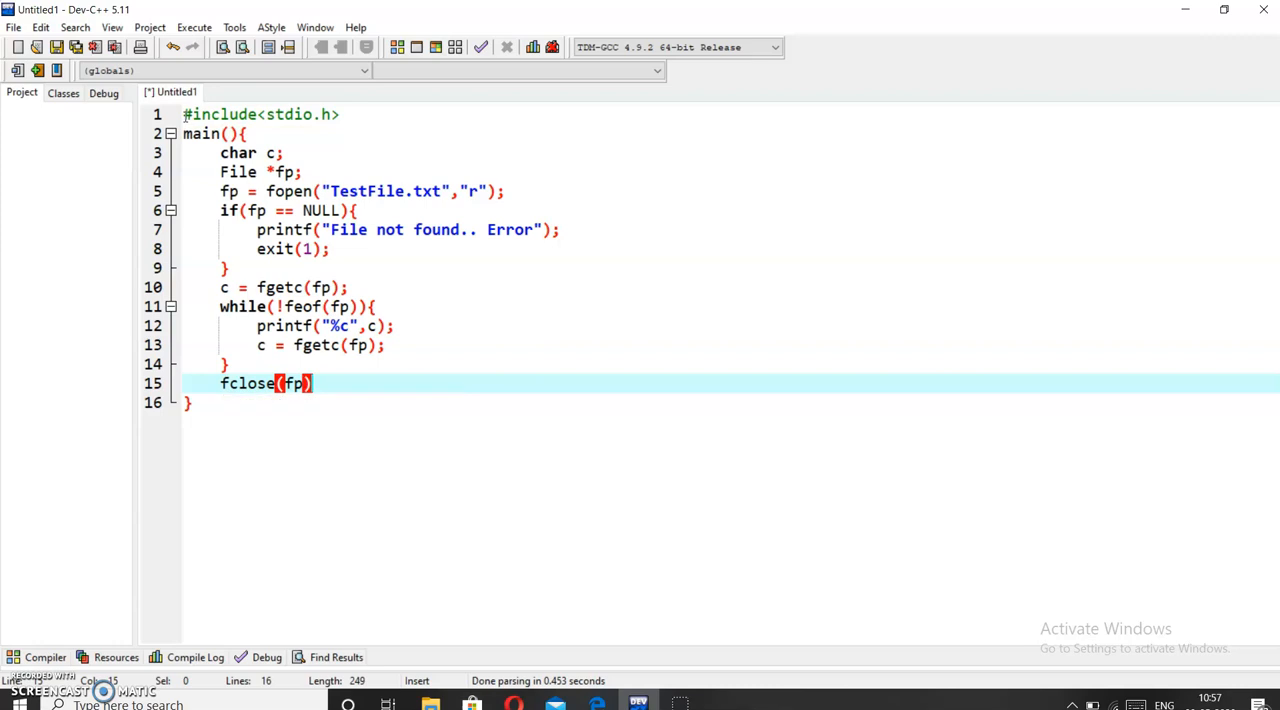
text(;)
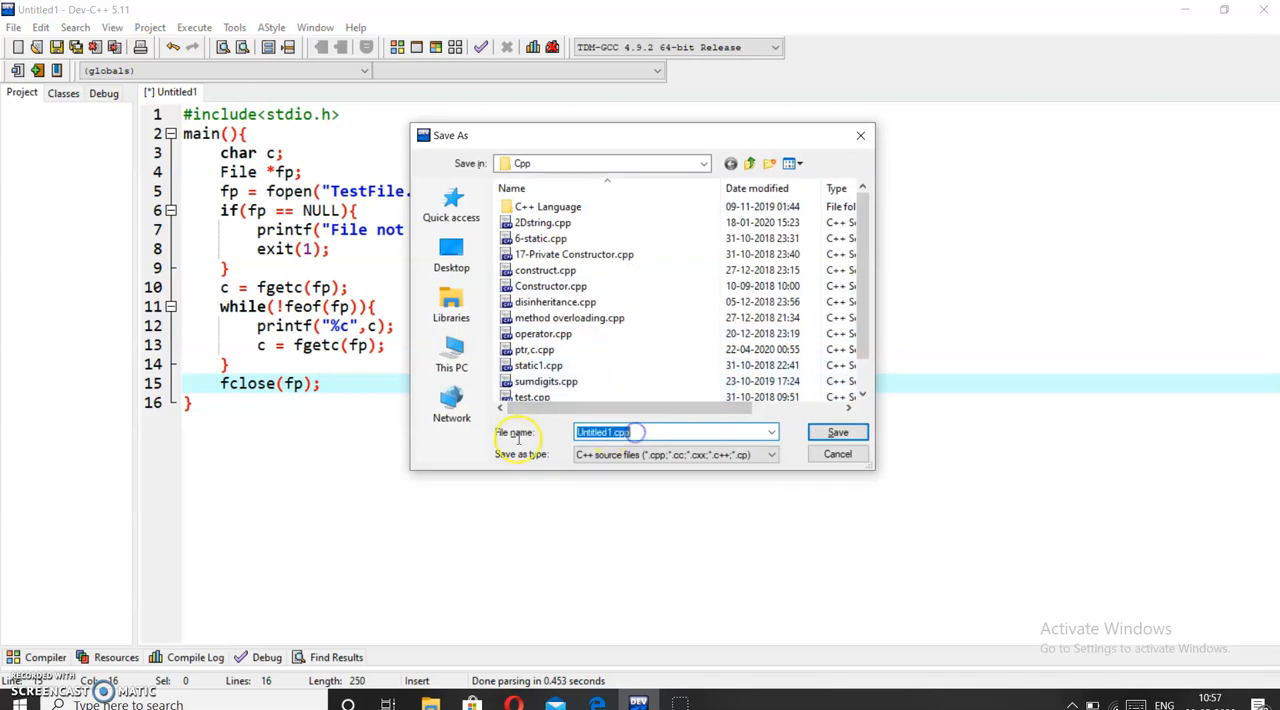
- Save the source file as ReadFile.c
text(Real)
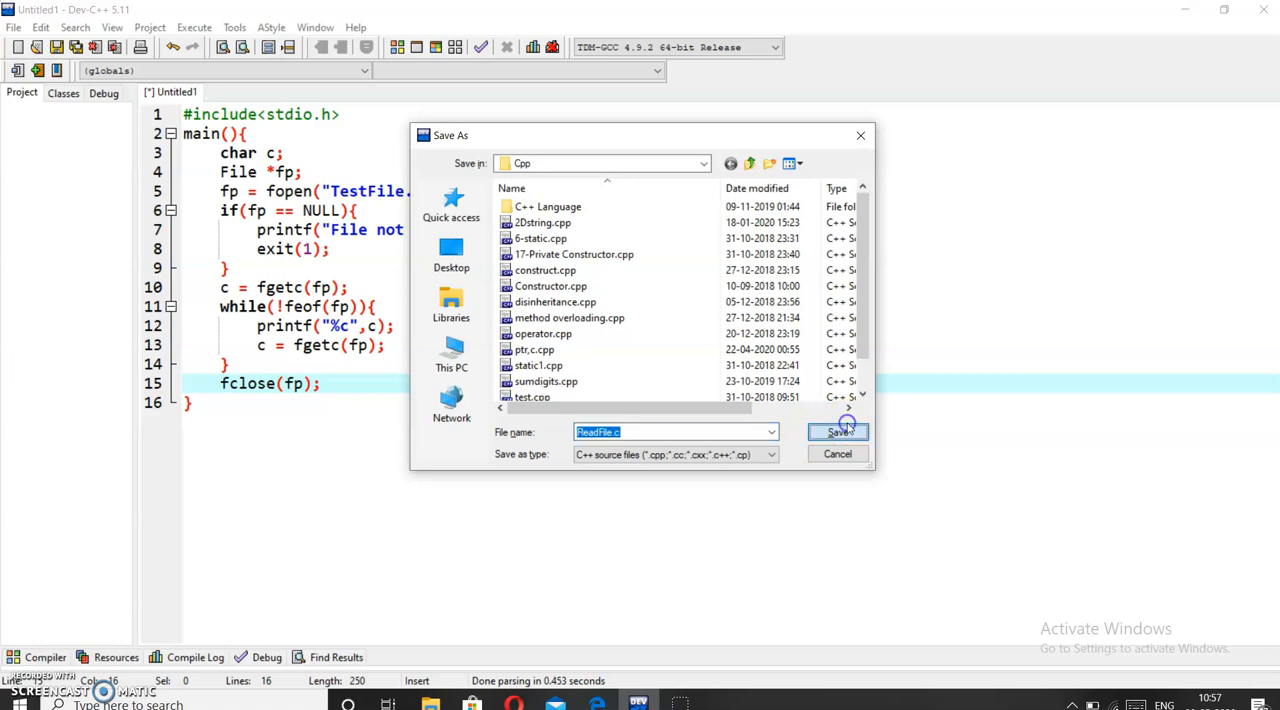
click(838, 432)
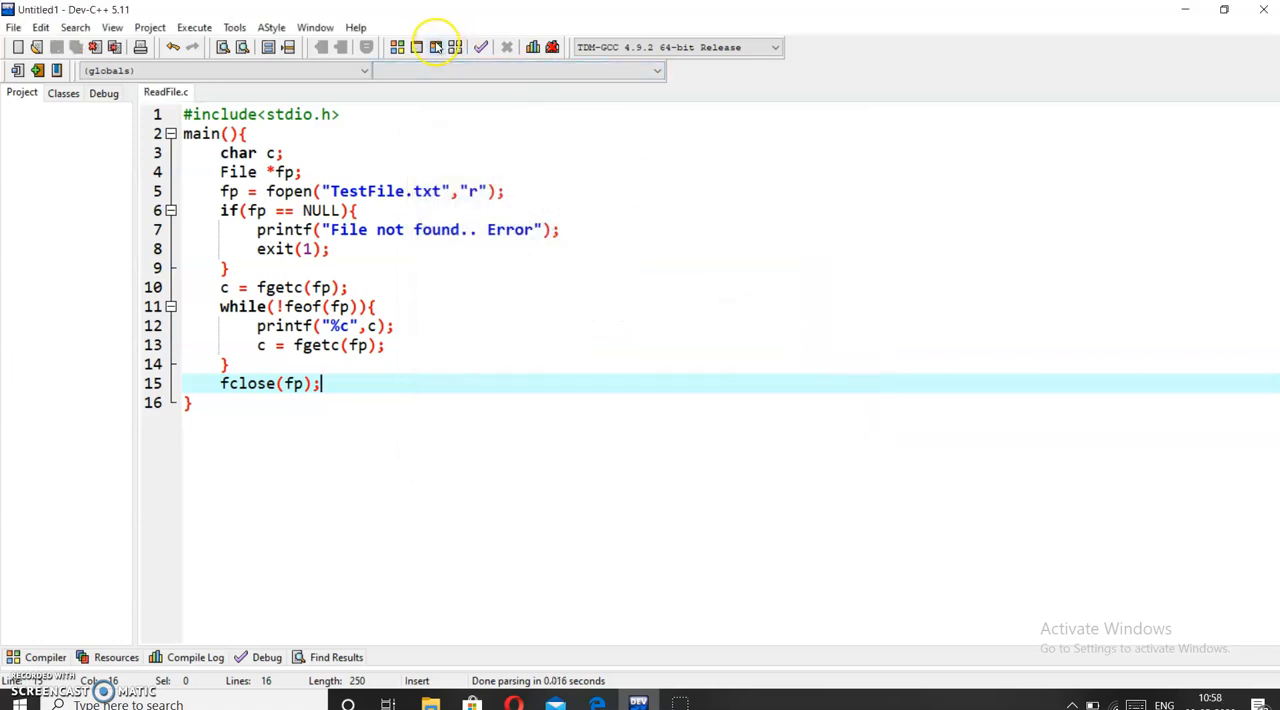
- Compile, then fix the unknown type error by changing File to FILE on line 4
click(435, 47)
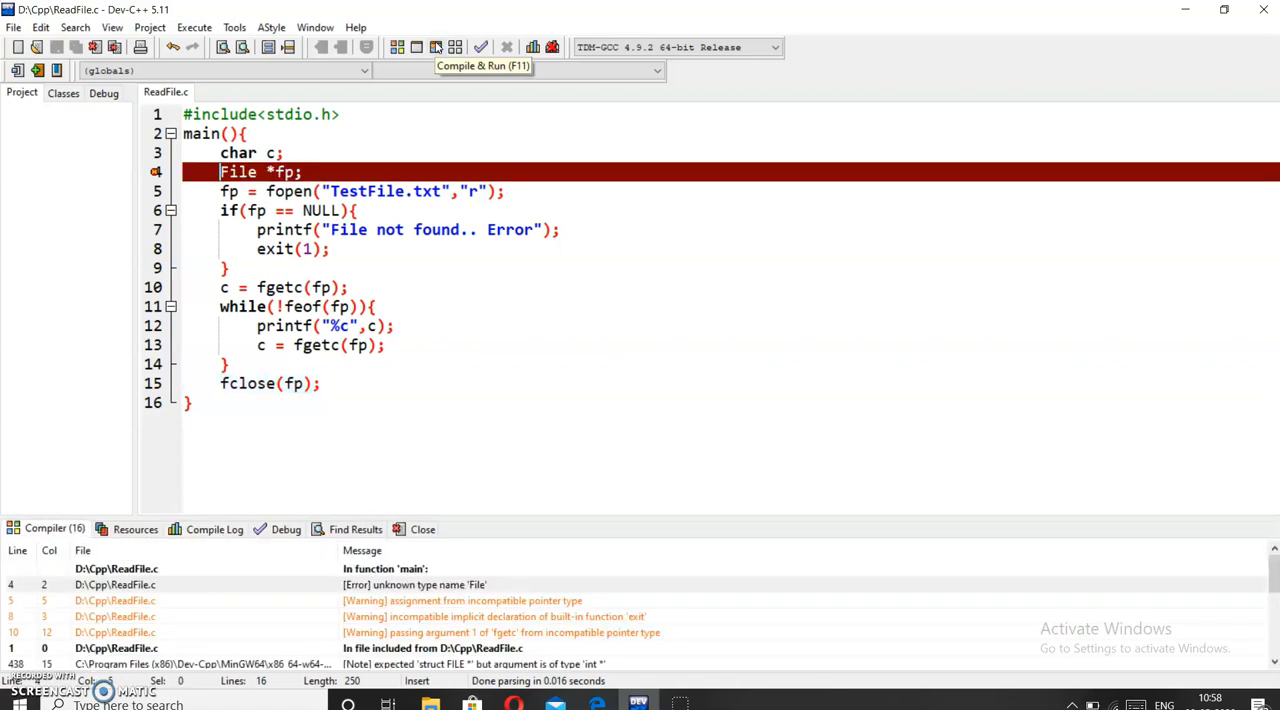
mouse_move(322, 121)
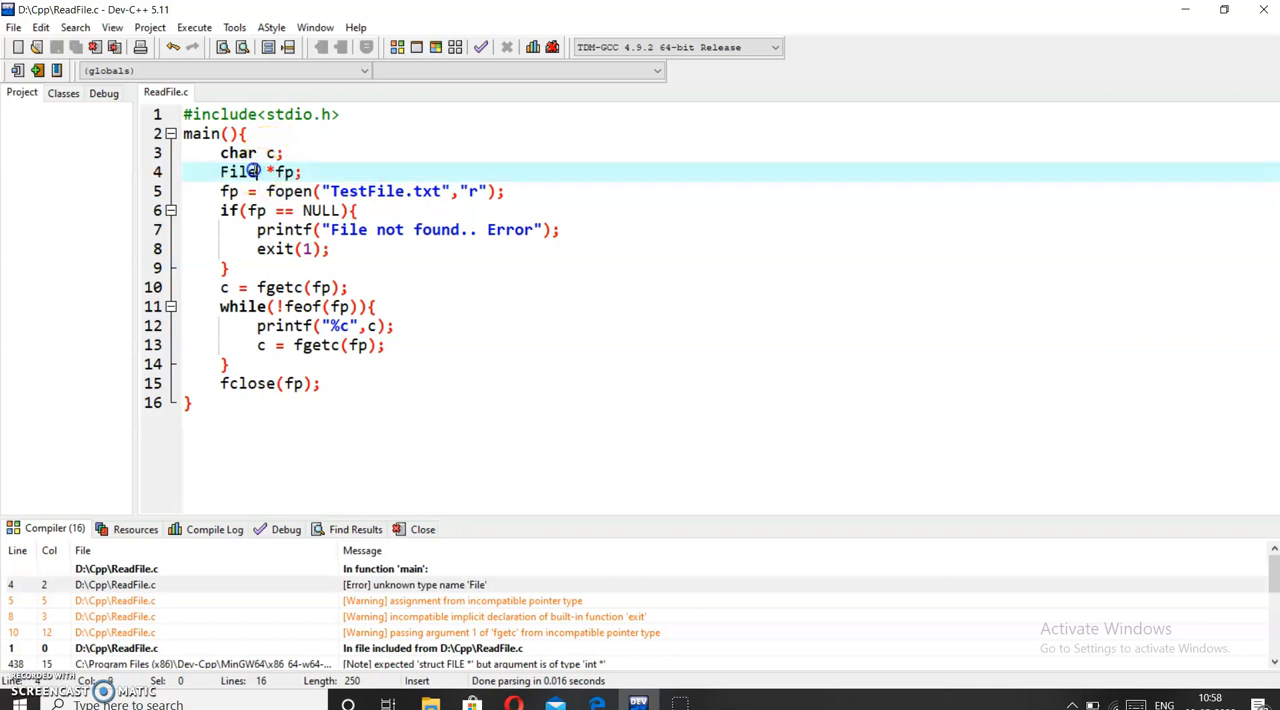
double_click(238, 171)
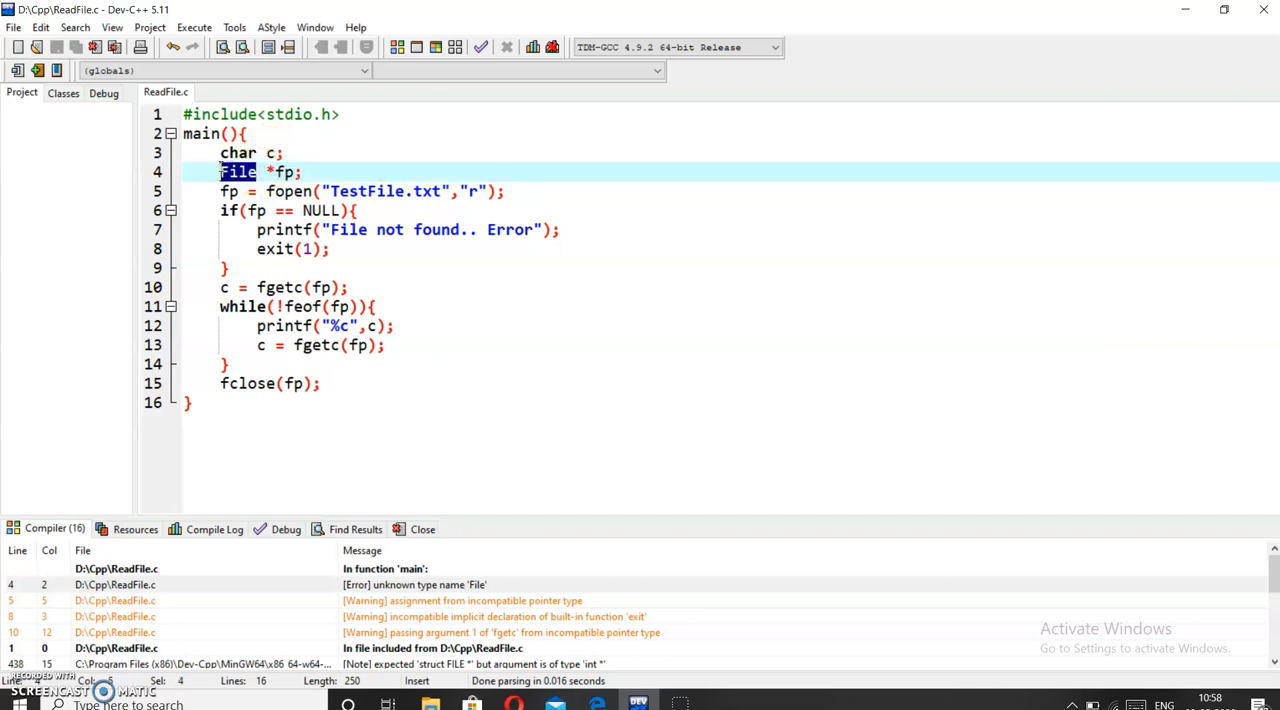
text(FILE)
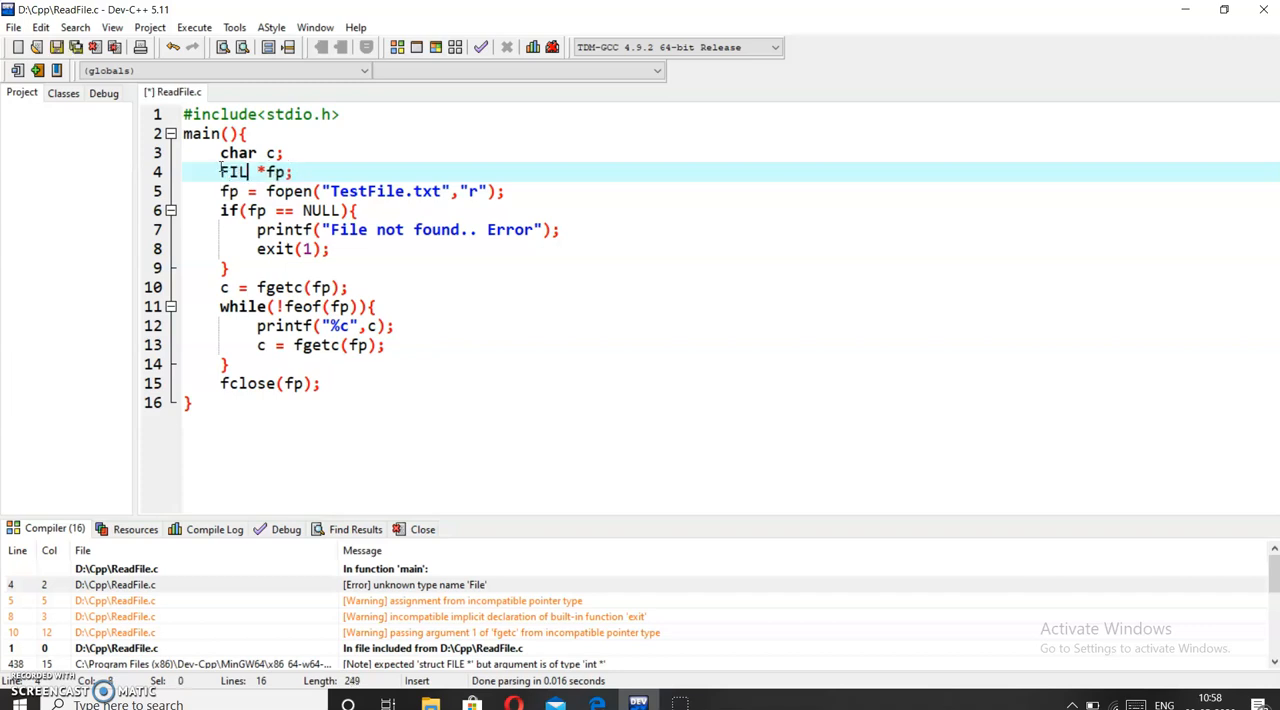
text(E)
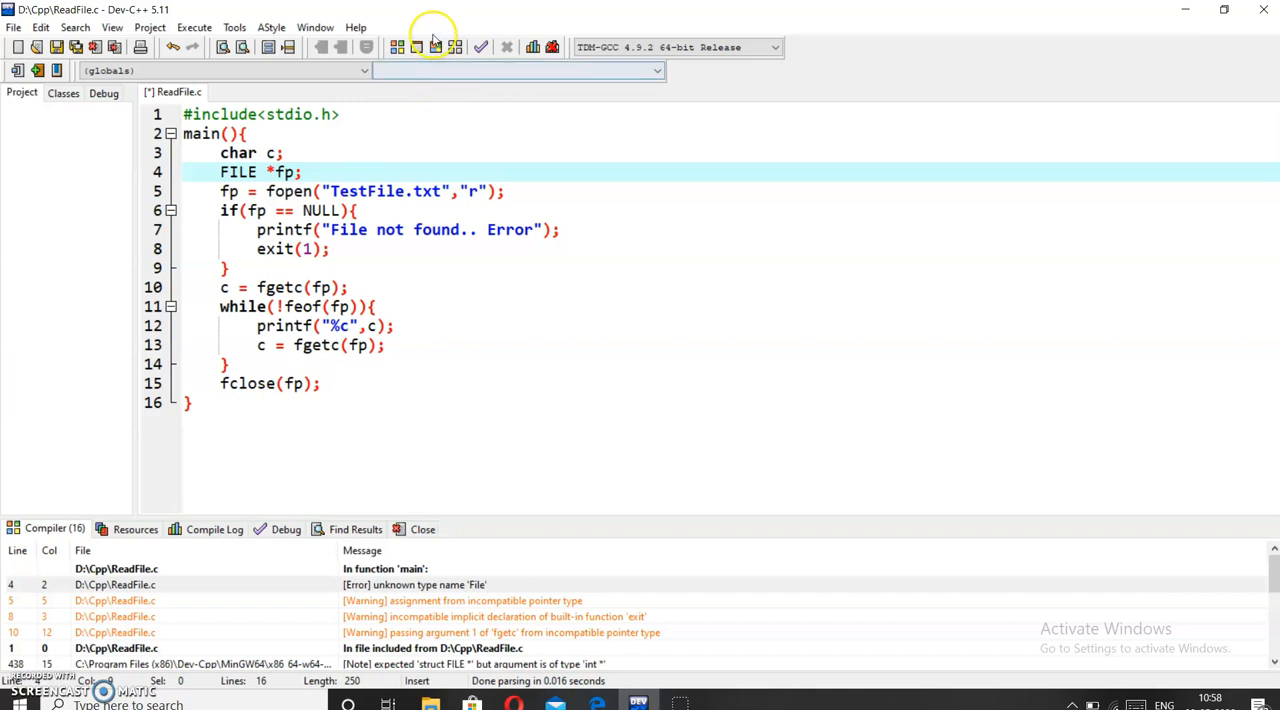
mouse_move(435, 47)
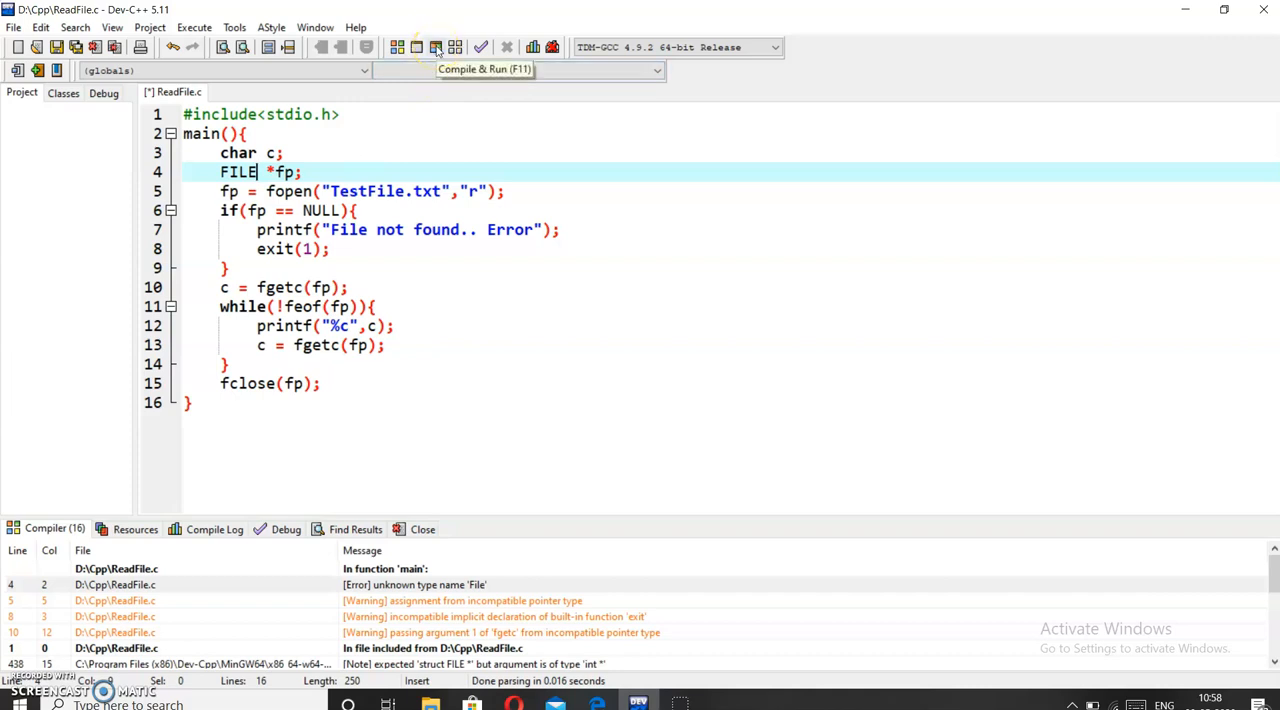
- Recompile and run ReadFile.c, showing "Wow!! That's a great job." in the console
click(435, 47)
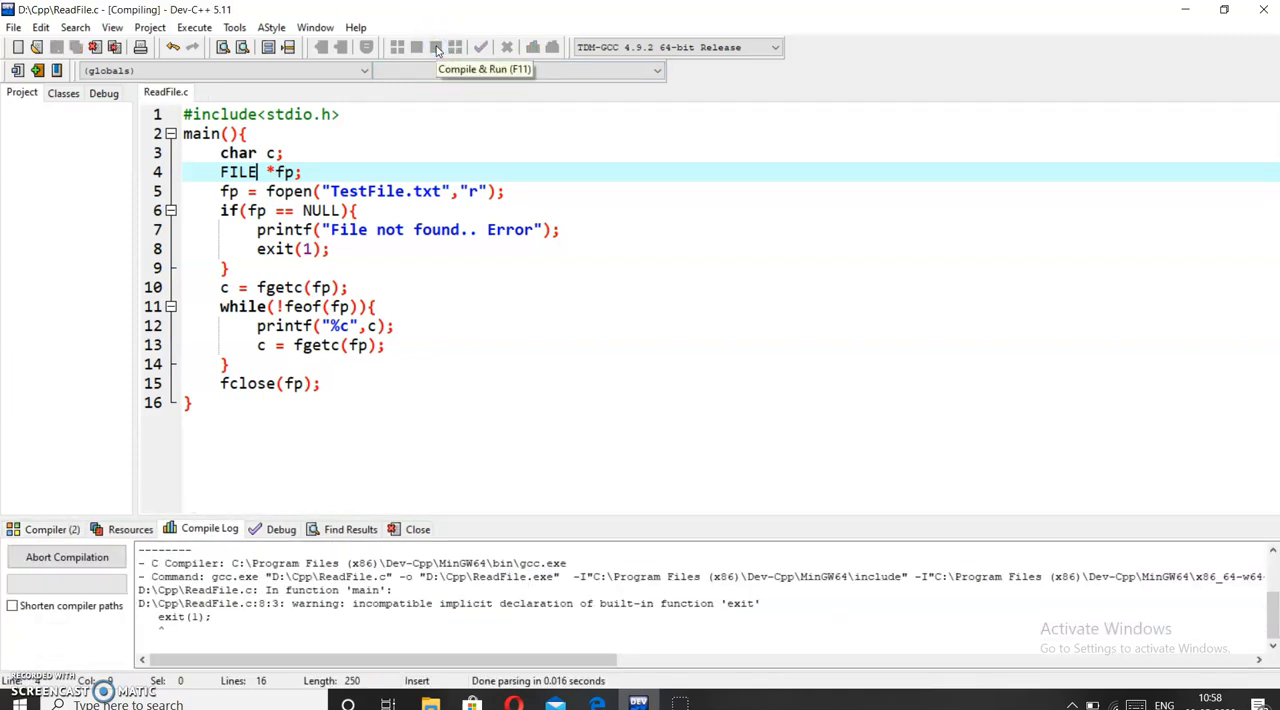
click(435, 47)
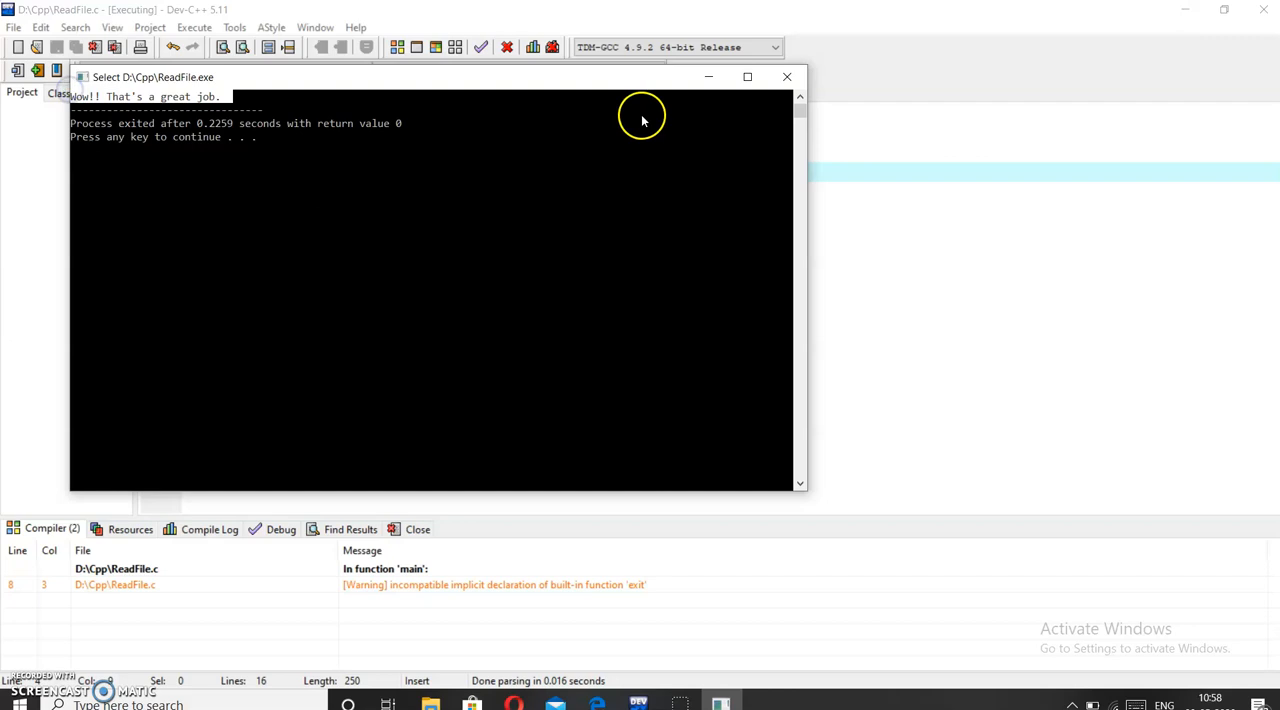
mouse_move(709, 82)
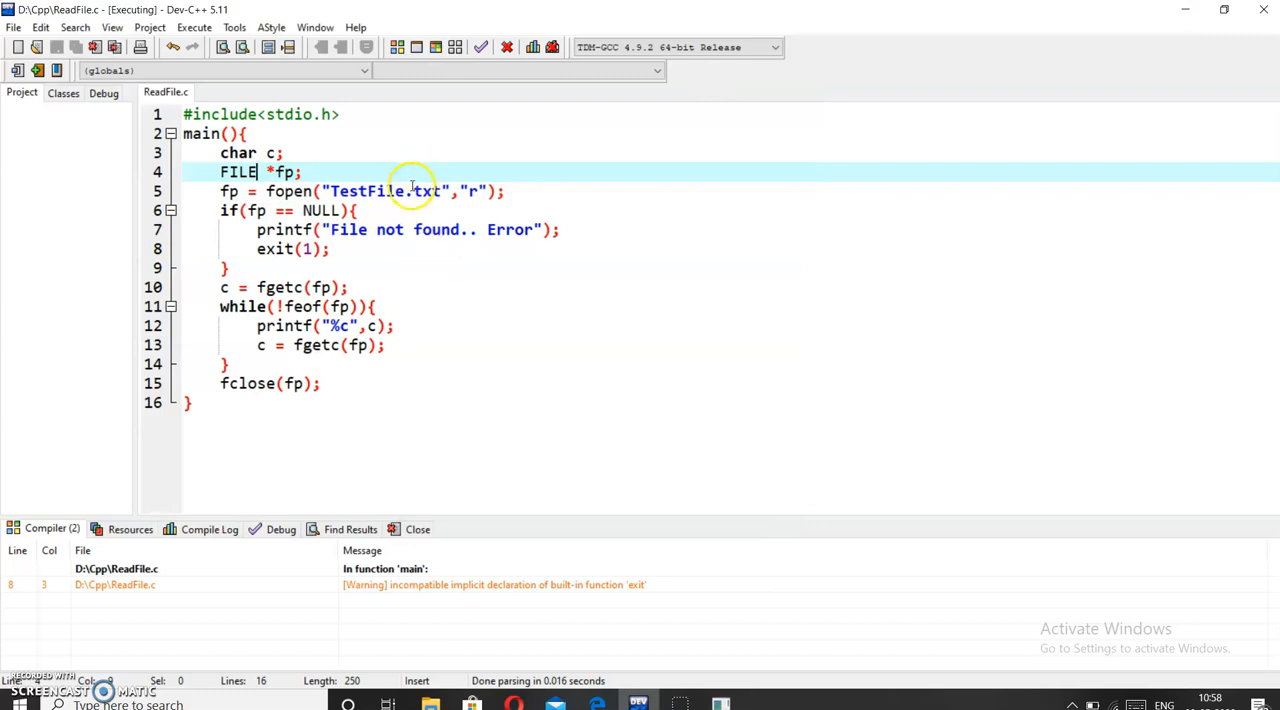
- Point fopen at the missing TestFile1.txt and rebuild to get 'File not found.. Error'
text(1)
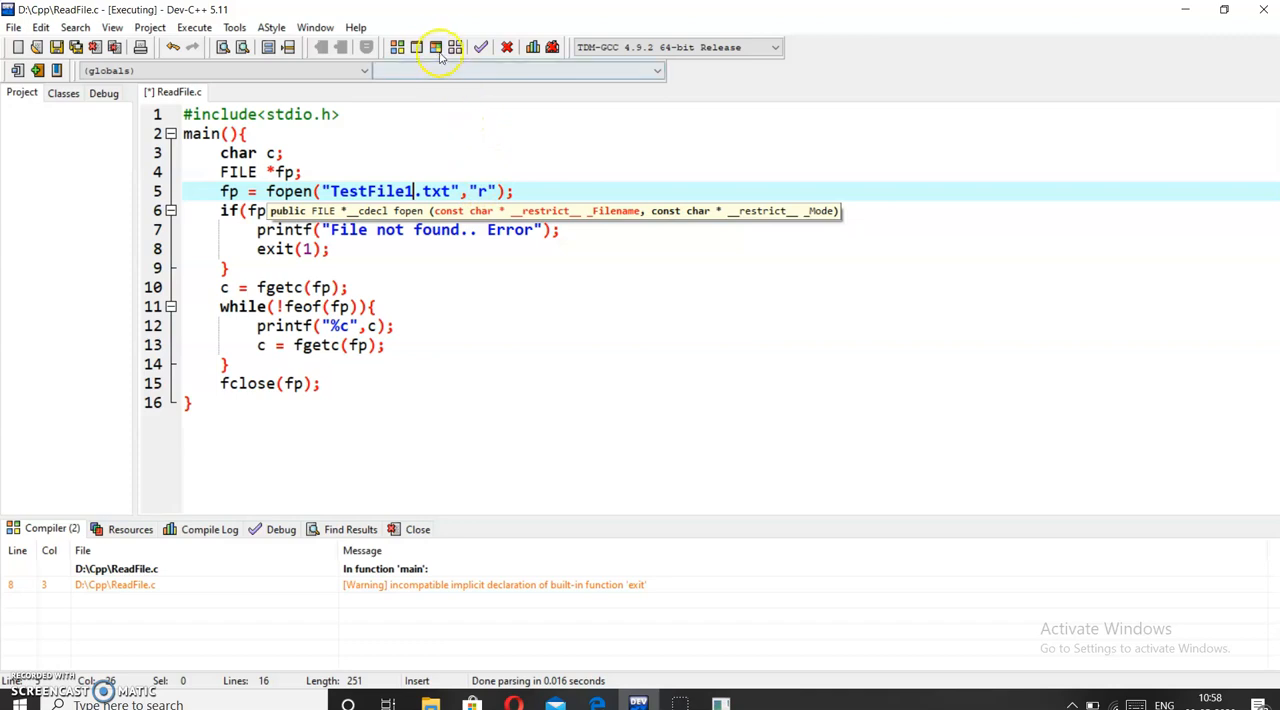
click(435, 47)
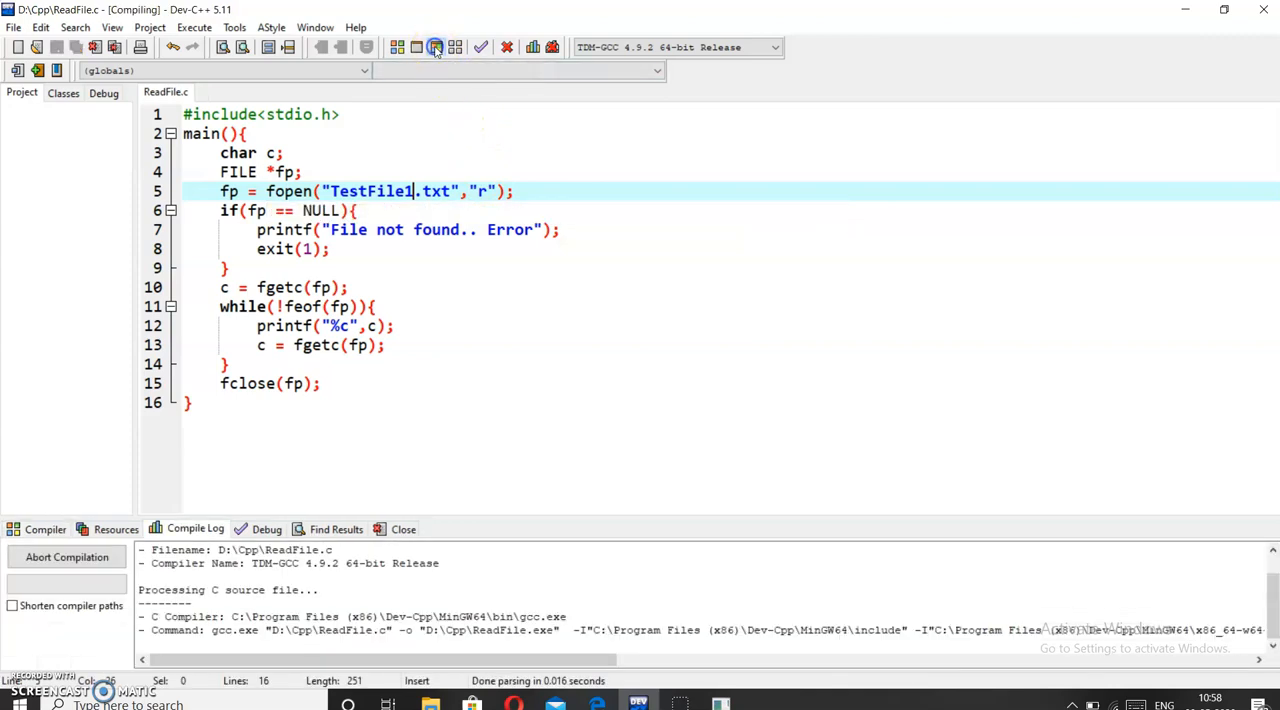
click(435, 47)
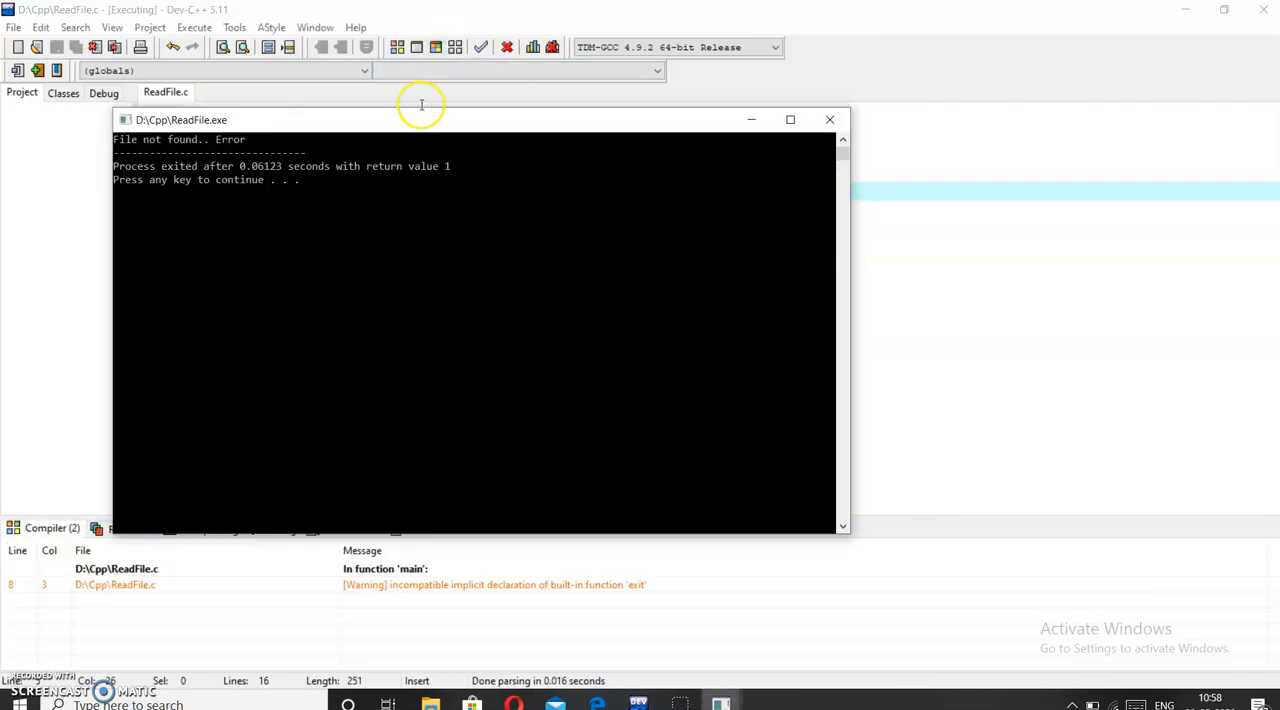